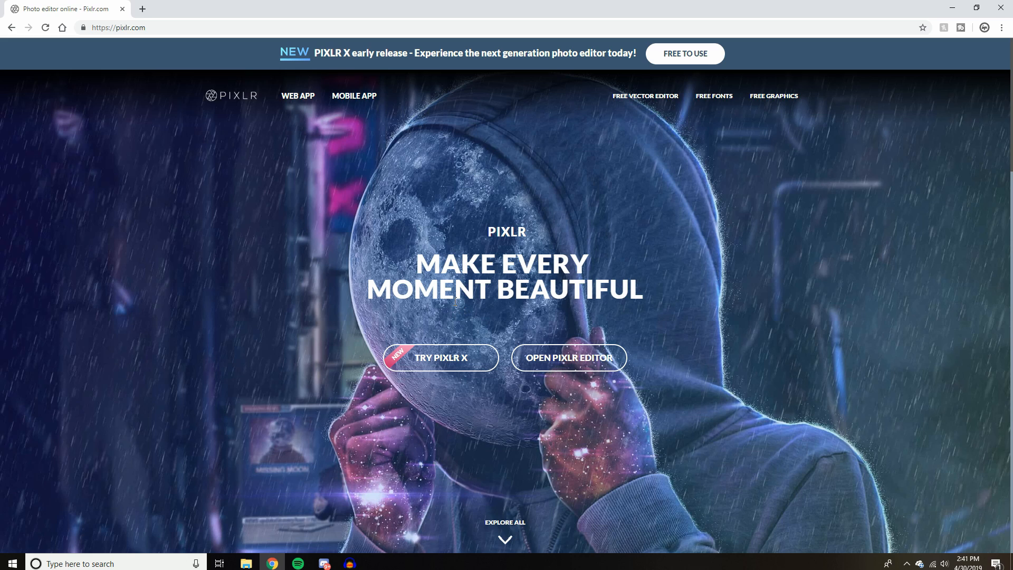
mouse_move(470, 297)
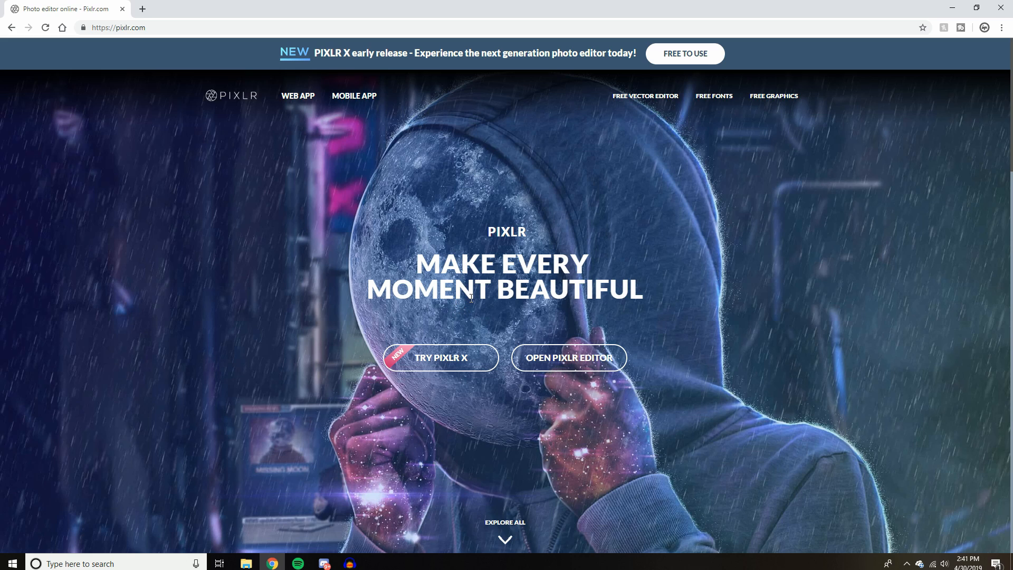
mouse_move(483, 198)
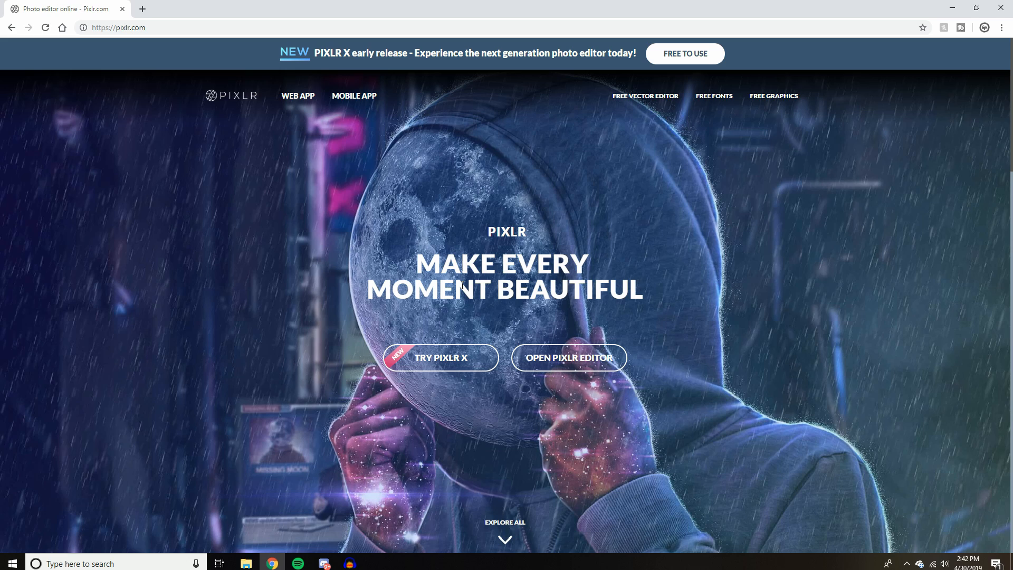
mouse_move(331, 4)
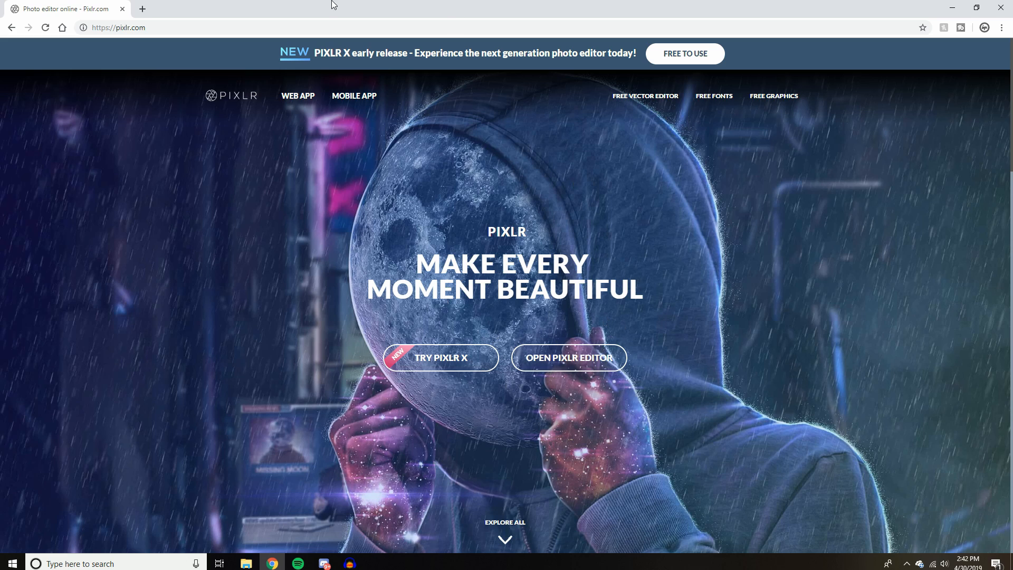
Step: Launch the Pixlr Editor web app and allow Flash so the editor loads
left_click(568, 358)
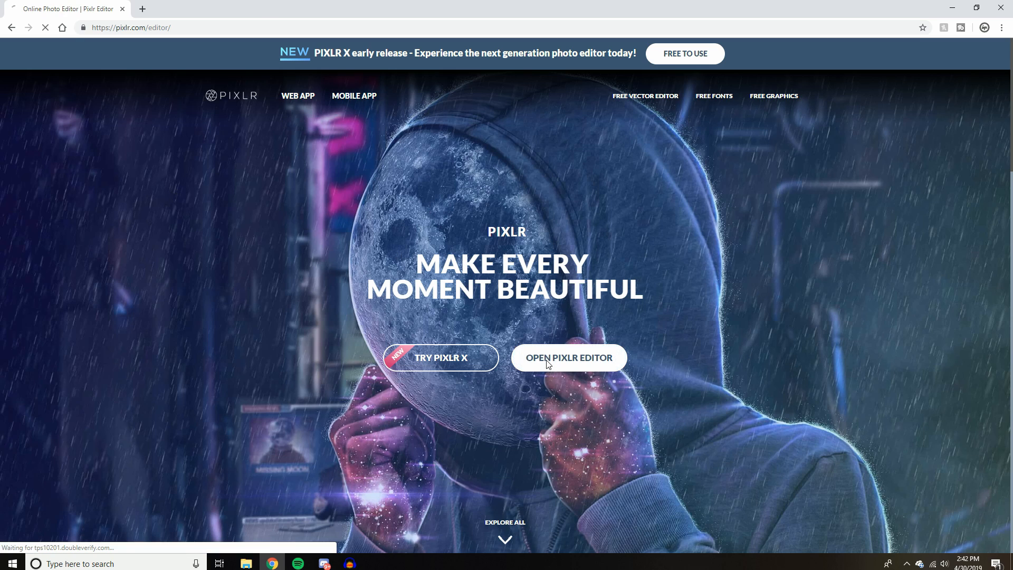
left_click(568, 356)
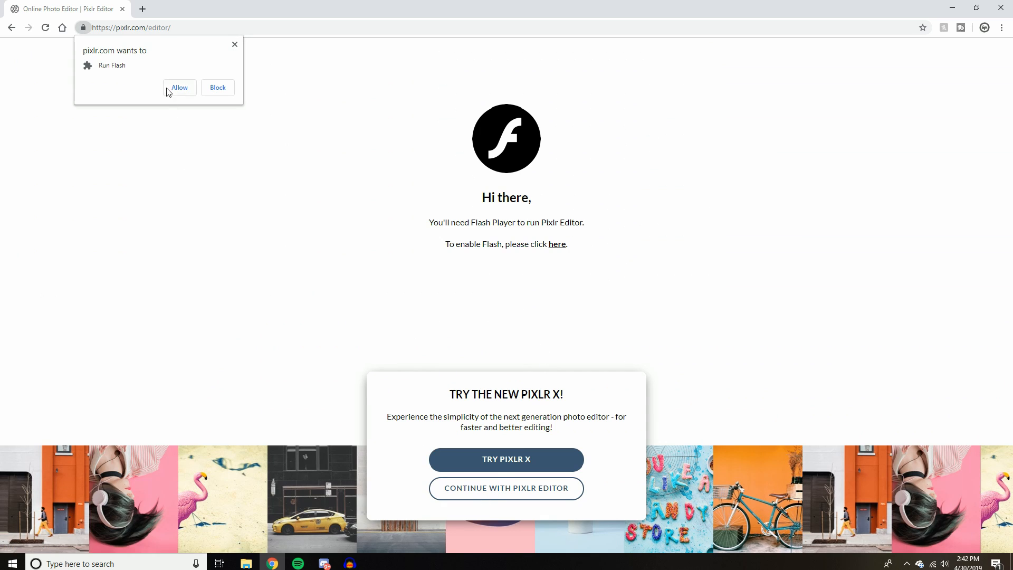
left_click(179, 87)
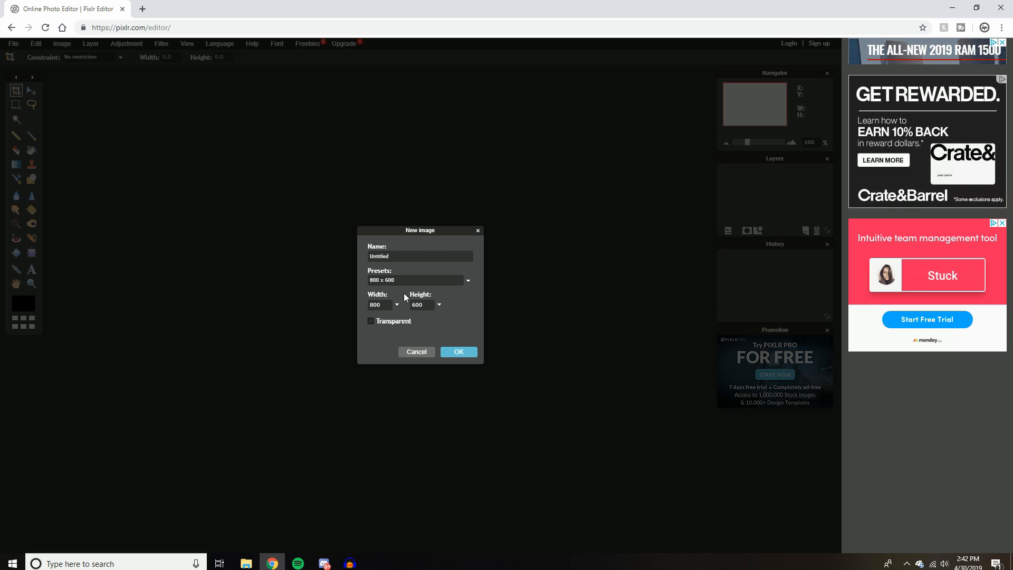
mouse_move(409, 289)
type("1000")
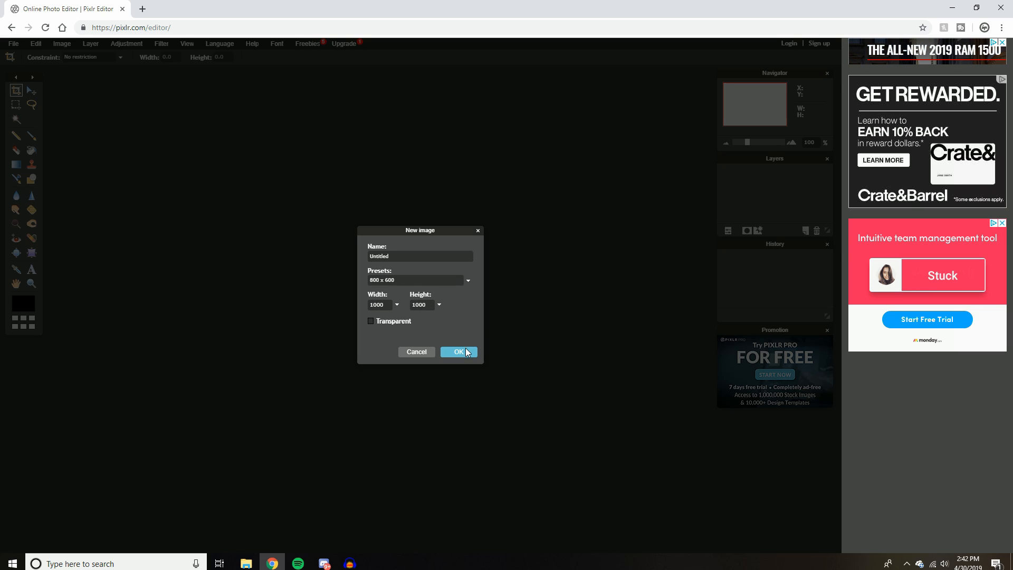
Step: Choose the Movie 720p (1280×720) preset with a transparent background for the new image
left_click(469, 280)
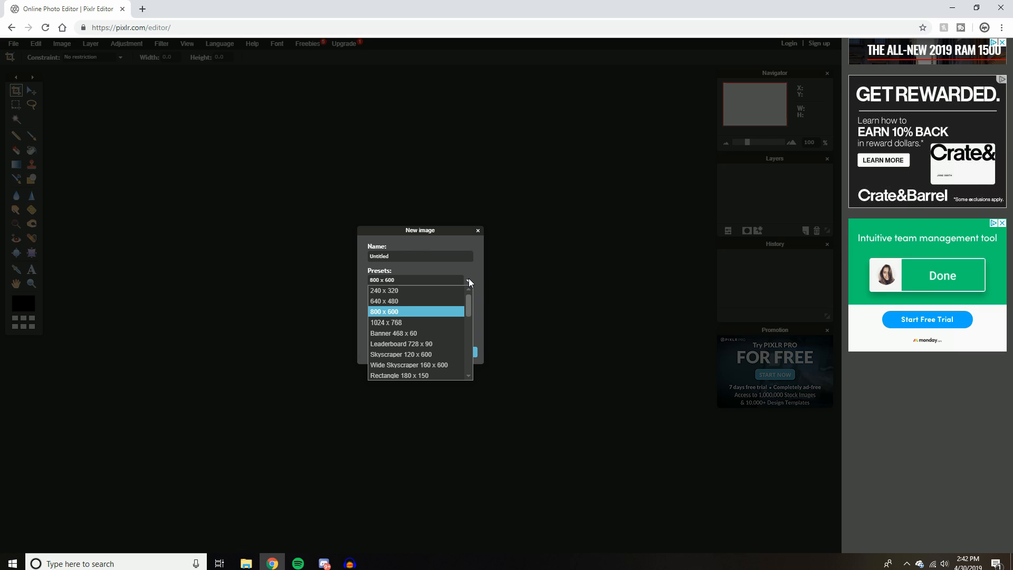
scroll("down", 3)
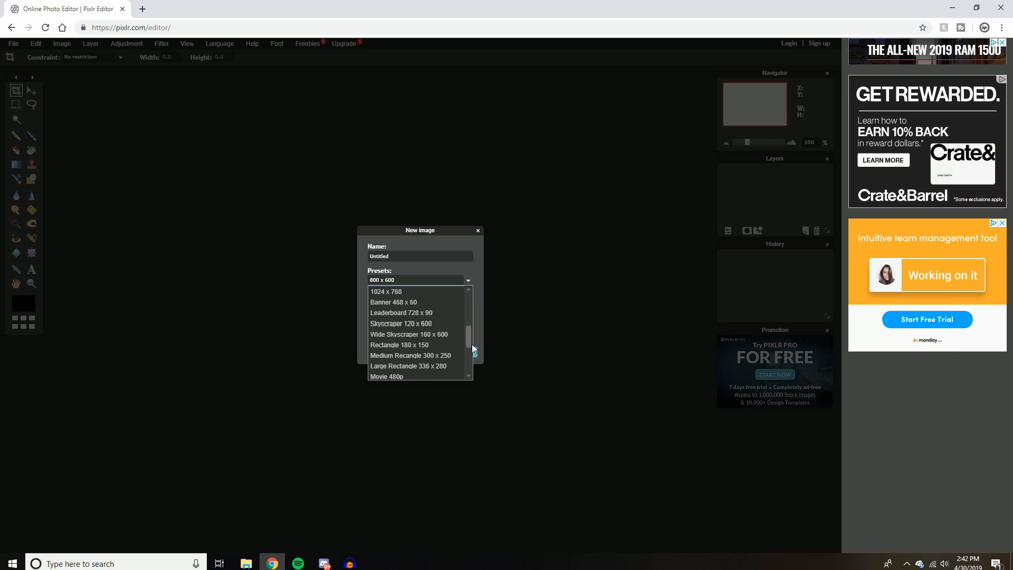
left_click(386, 376)
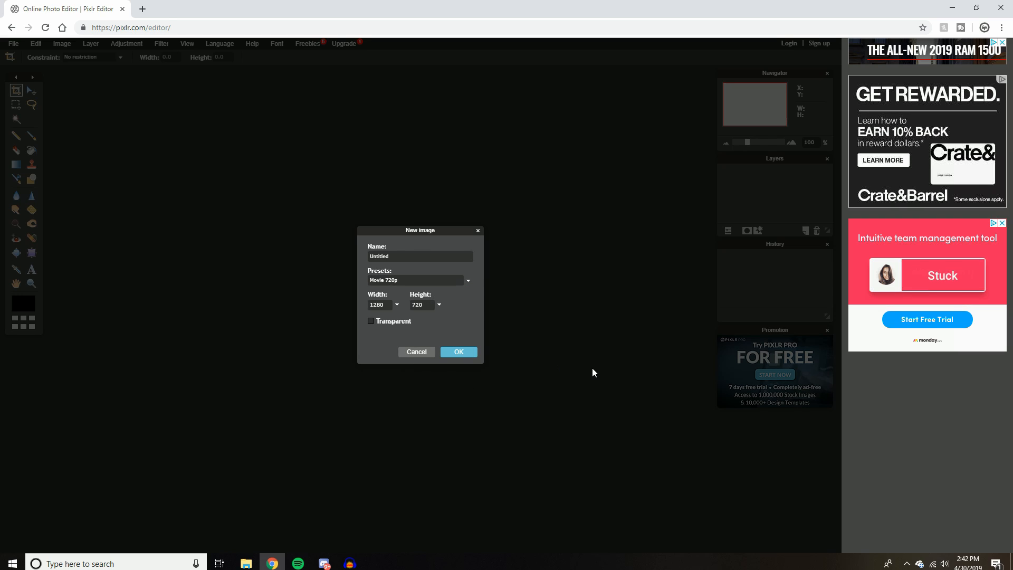
mouse_move(456, 320)
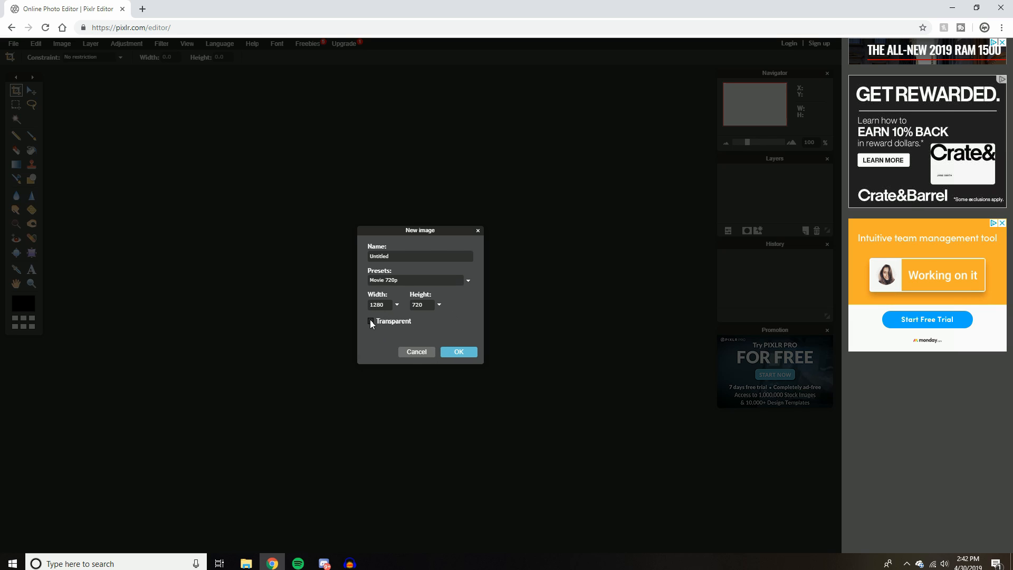
left_click(458, 353)
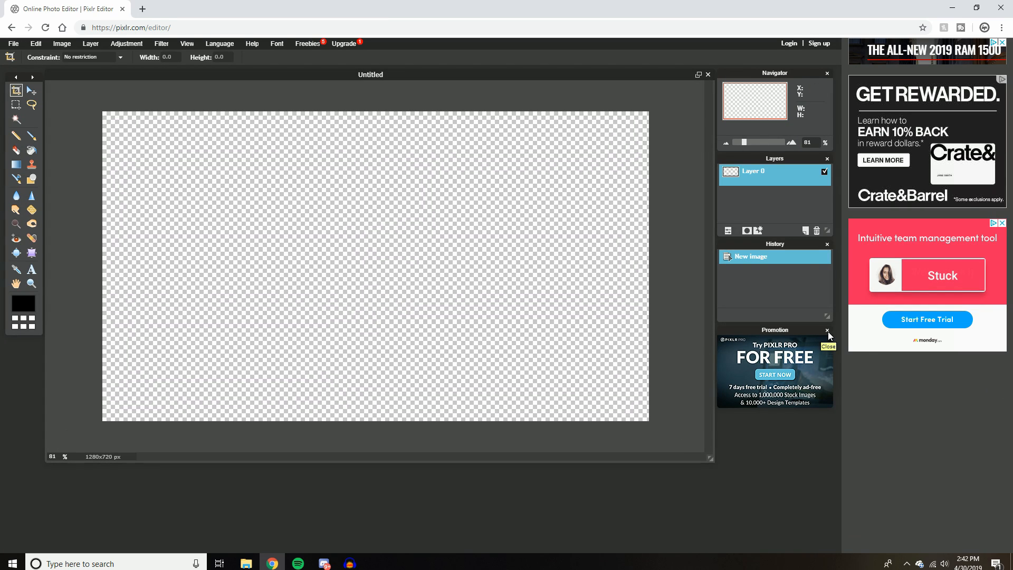
Step: Dismiss the promotion panel and fill the canvas black with the Paint bucket
left_click(828, 346)
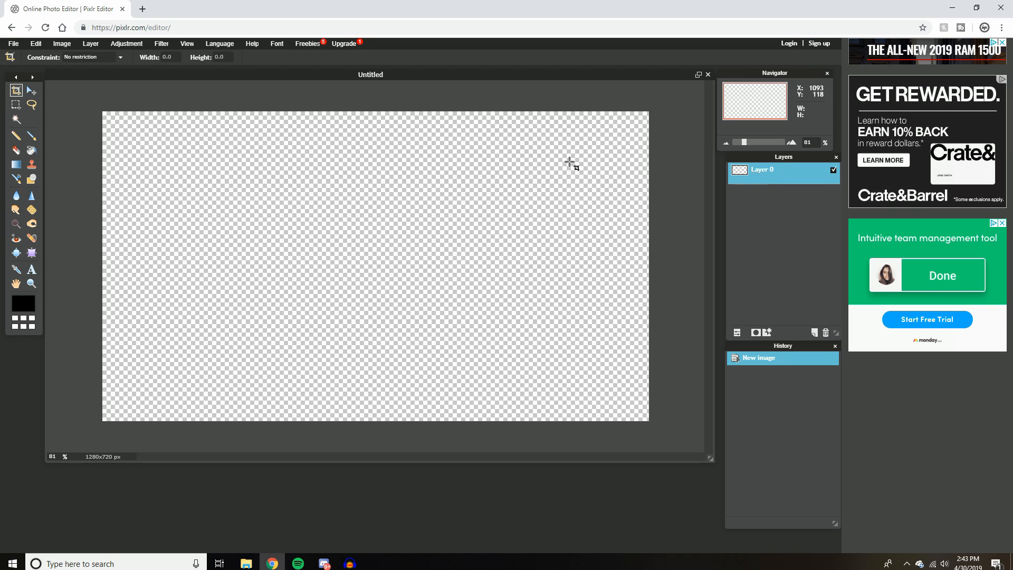
mouse_move(32, 150)
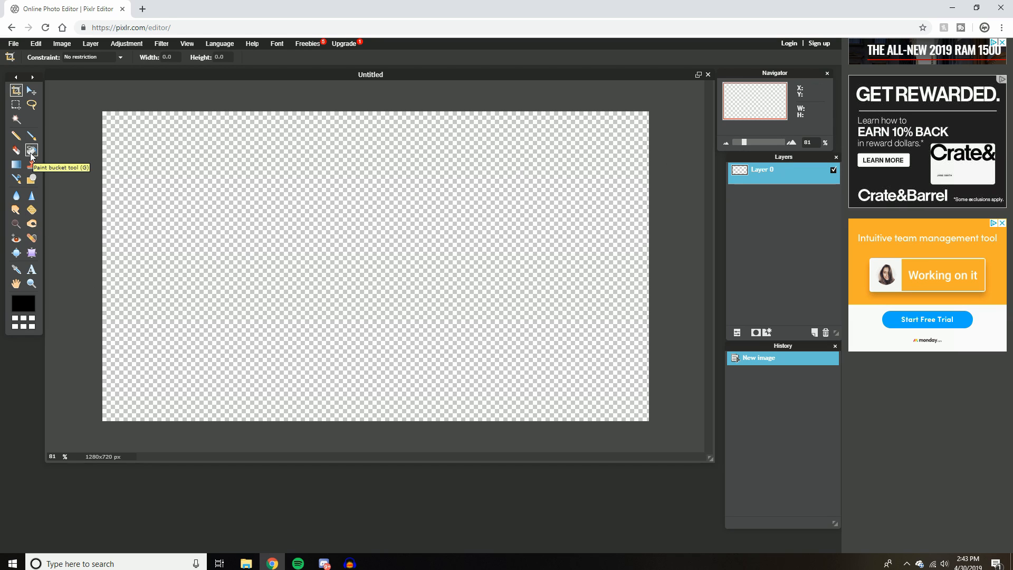
left_click(32, 150)
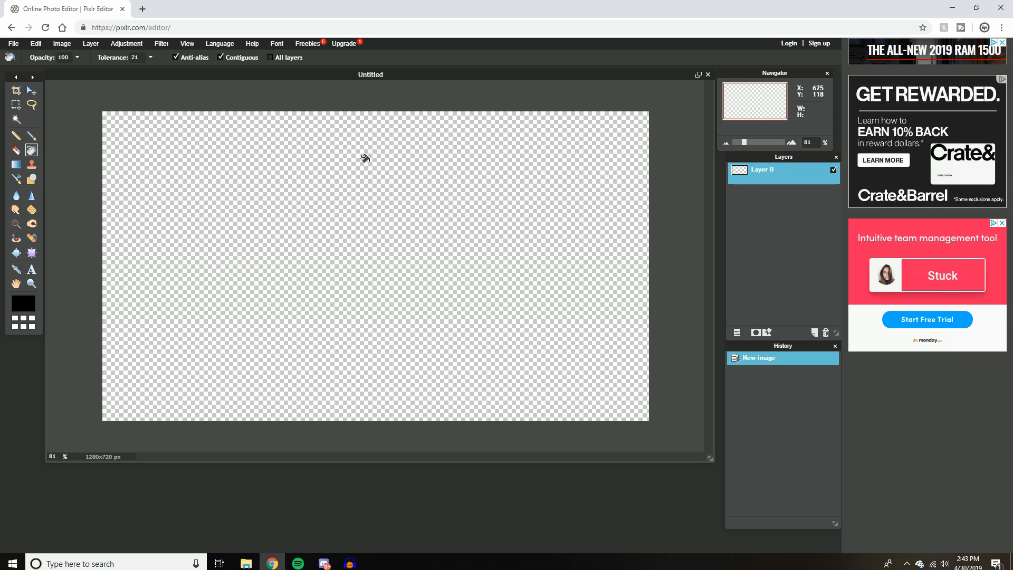
mouse_move(327, 244)
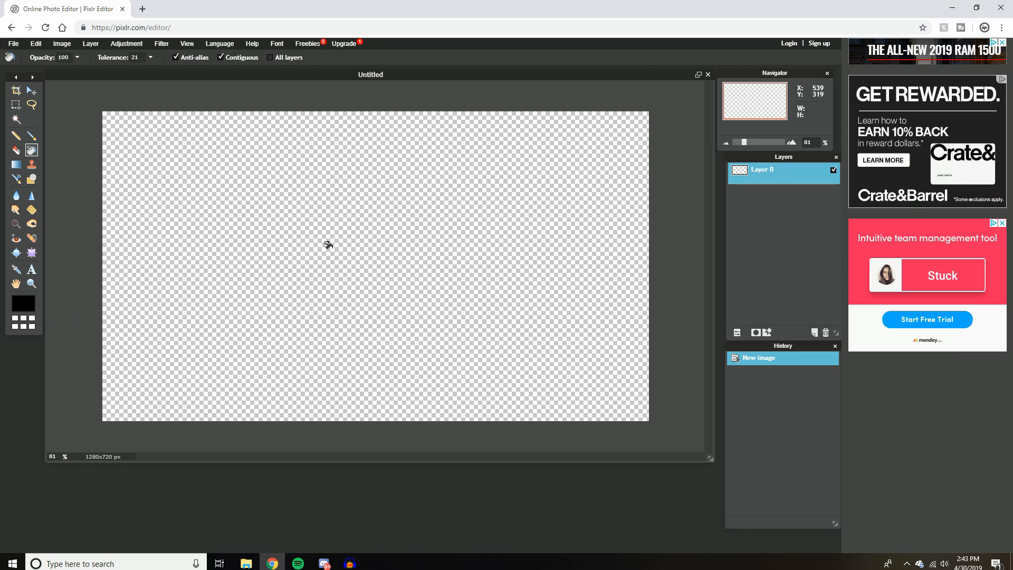
left_click(327, 245)
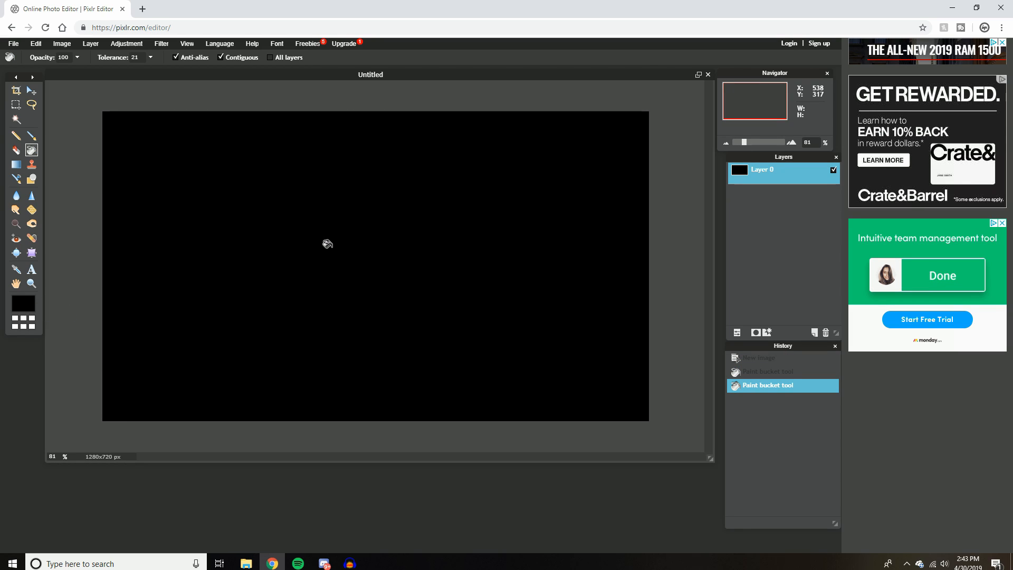
left_click(32, 88)
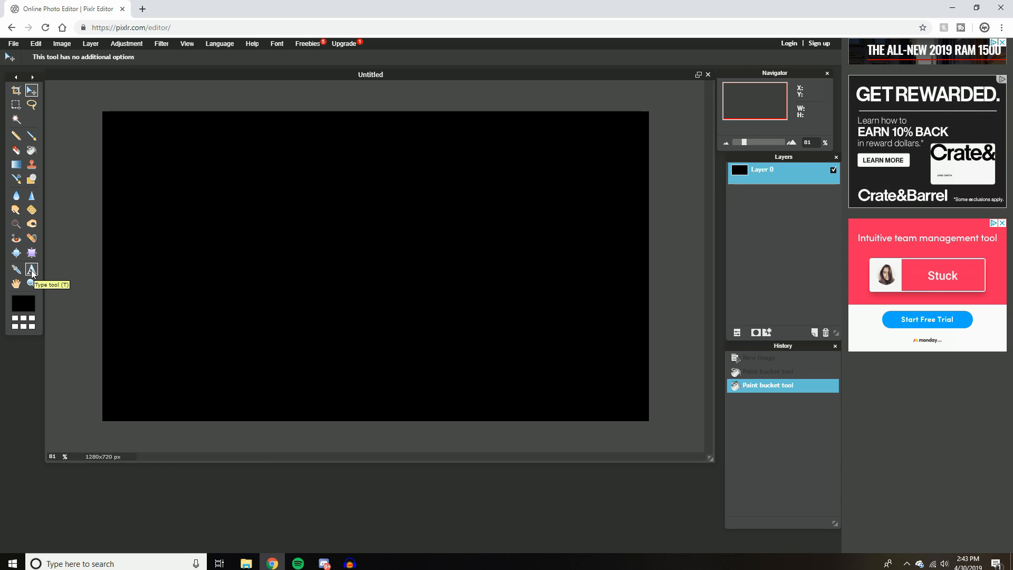
Step: Place a text box on the canvas containing the word Sputnik
left_click(31, 269)
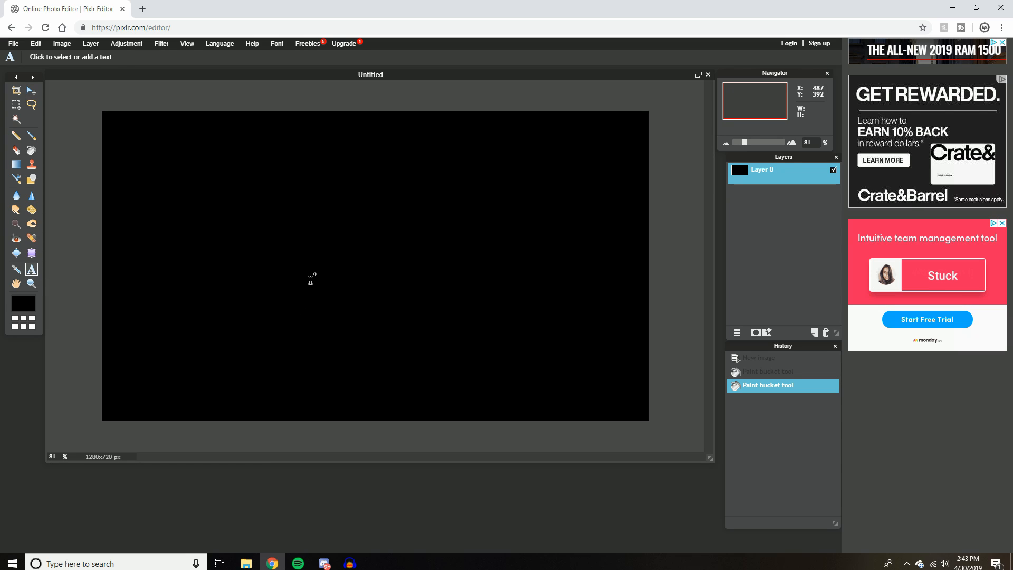
left_click(310, 279)
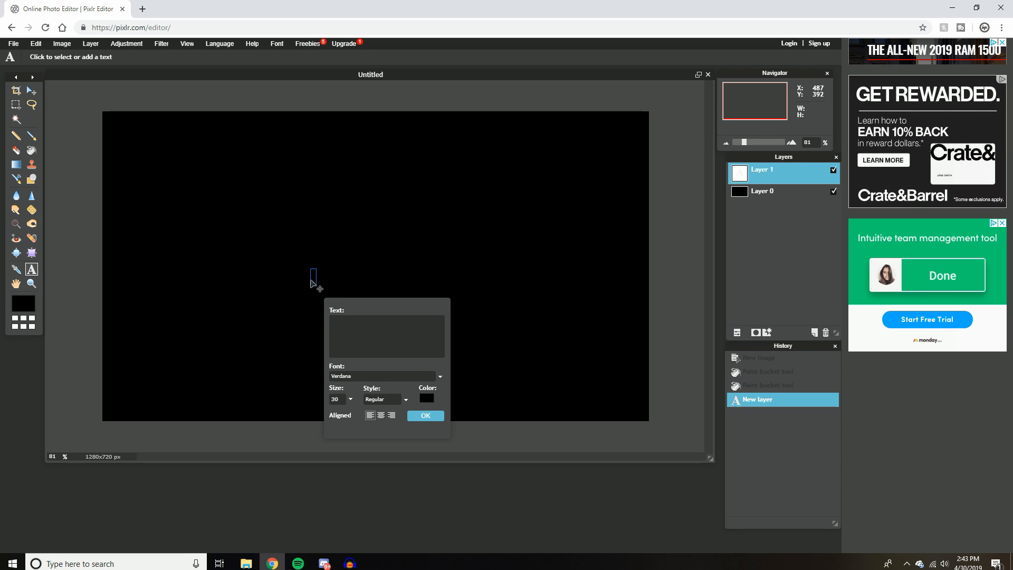
type("Sputnik")
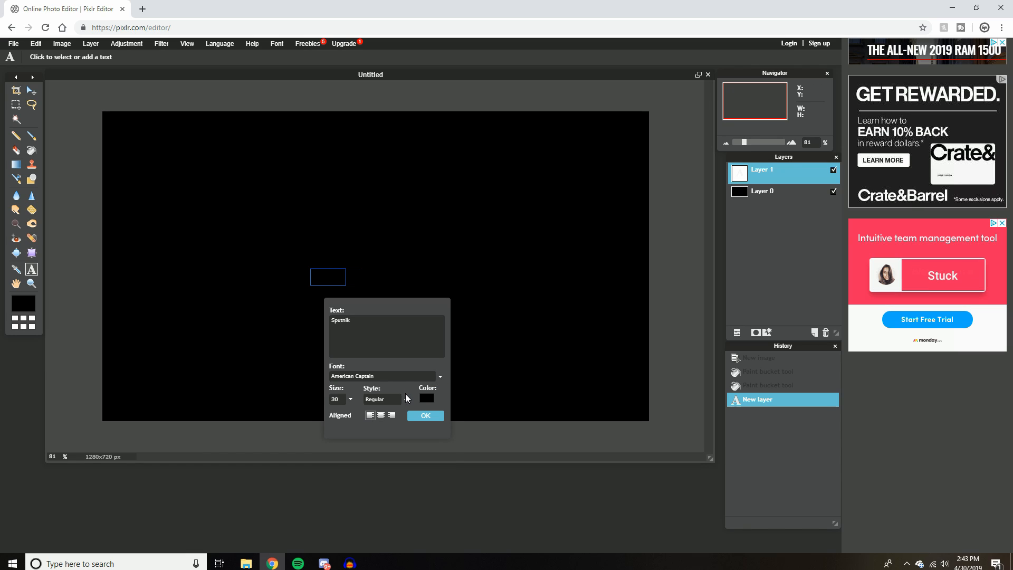
Step: Style the text bold white at size 254 and confirm it onto the canvas
left_click(426, 398)
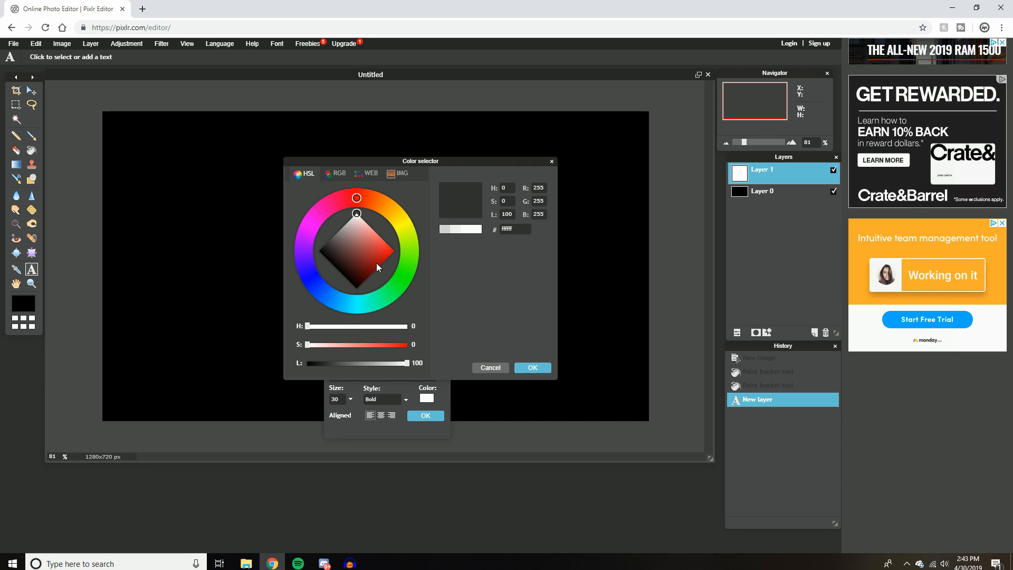
left_click(532, 367)
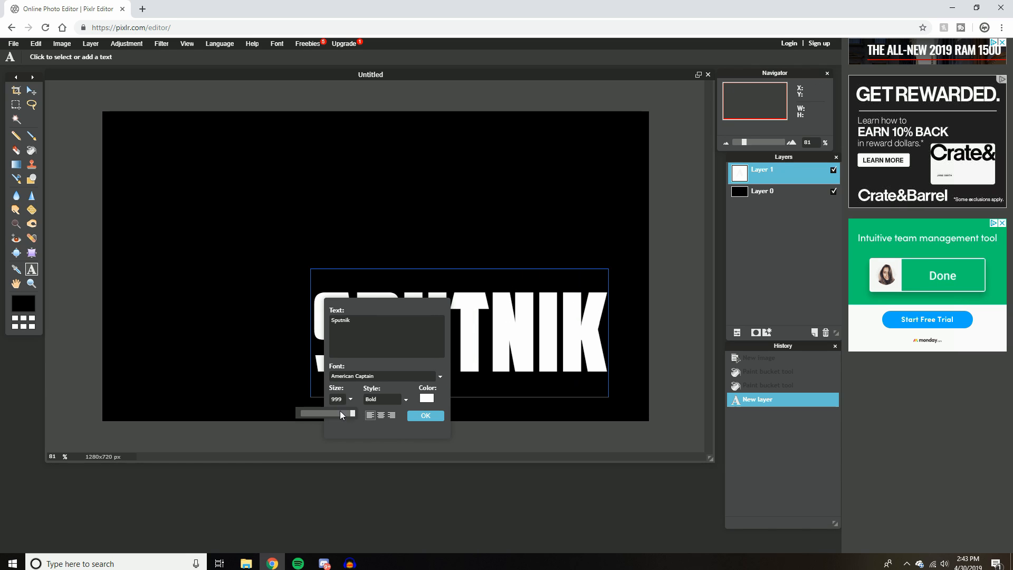
left_click_drag(351, 413, 314, 413)
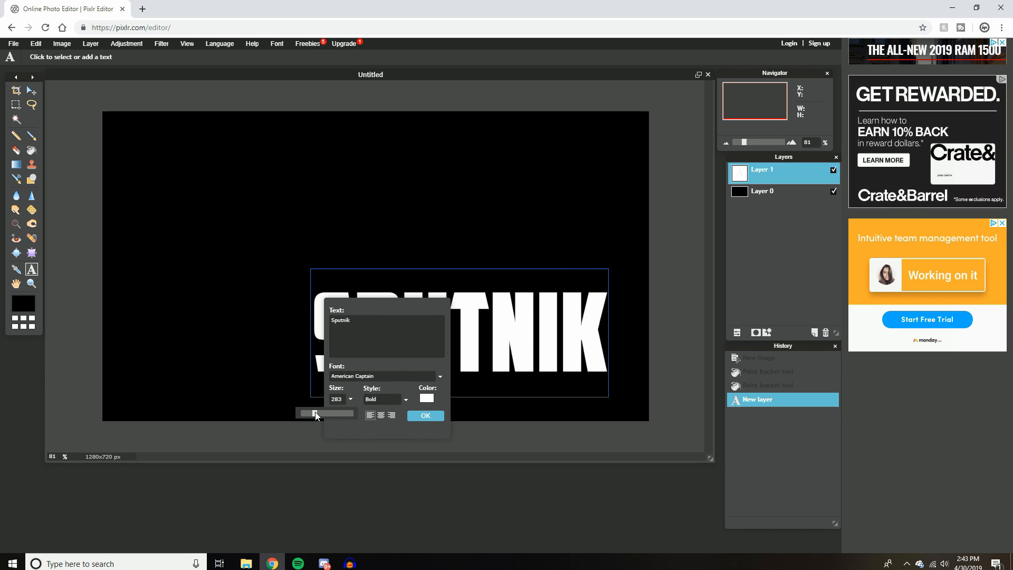
left_click_drag(317, 413, 309, 413)
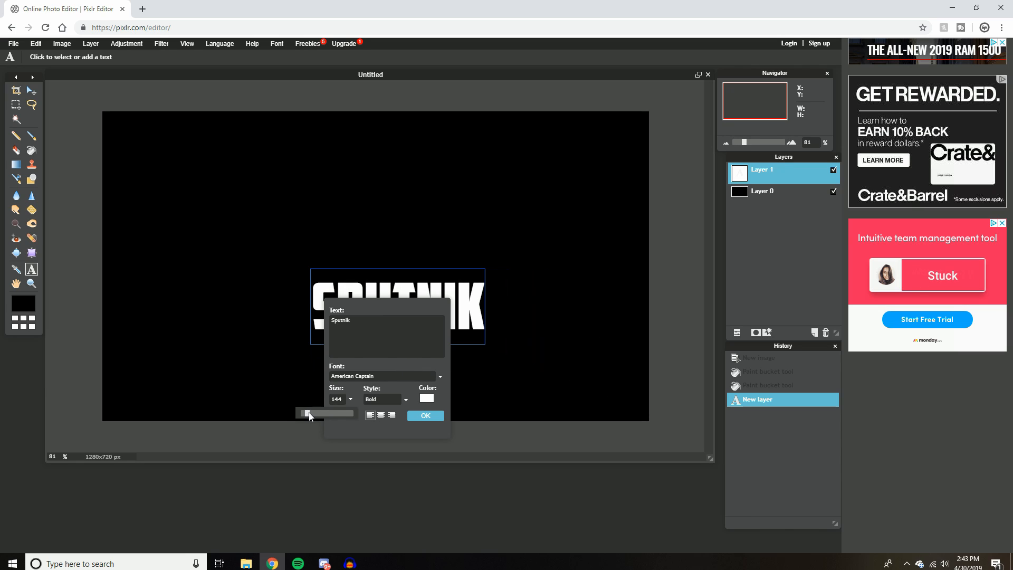
left_click_drag(301, 412, 313, 412)
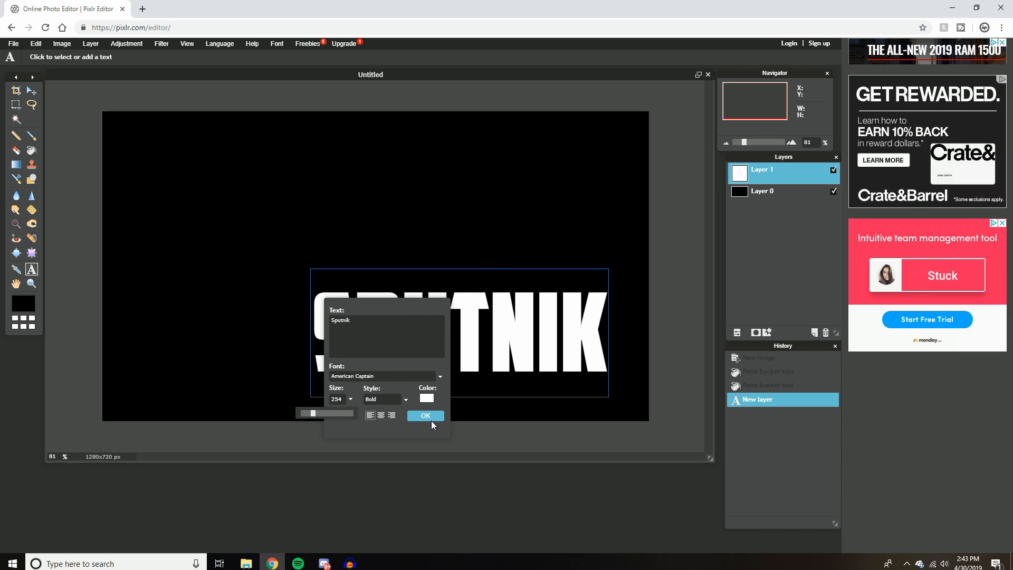
left_click(426, 416)
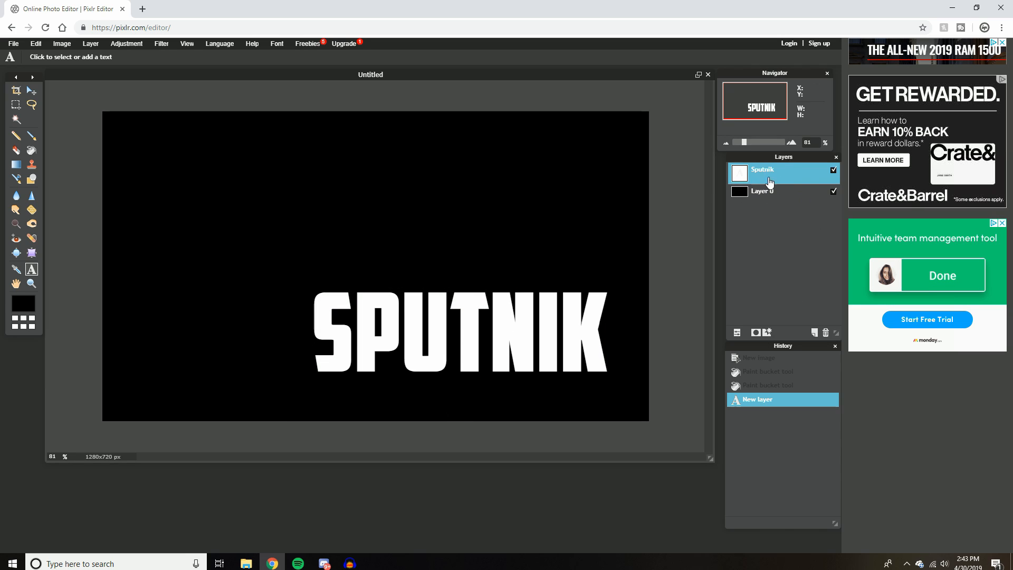
Step: Rasterize the Sputnik text layer into a plain pixel layer
right_click(770, 173)
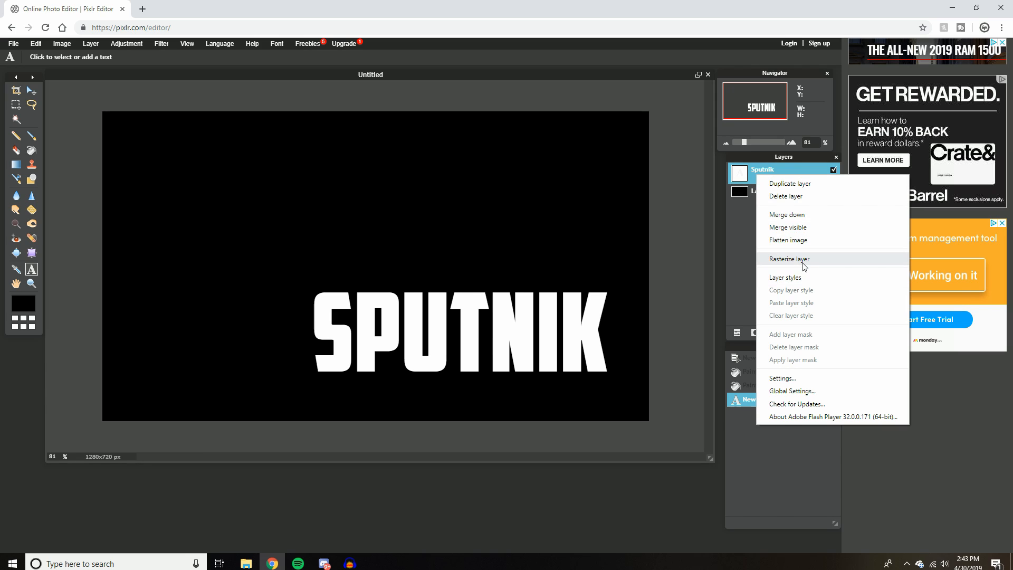
left_click(790, 259)
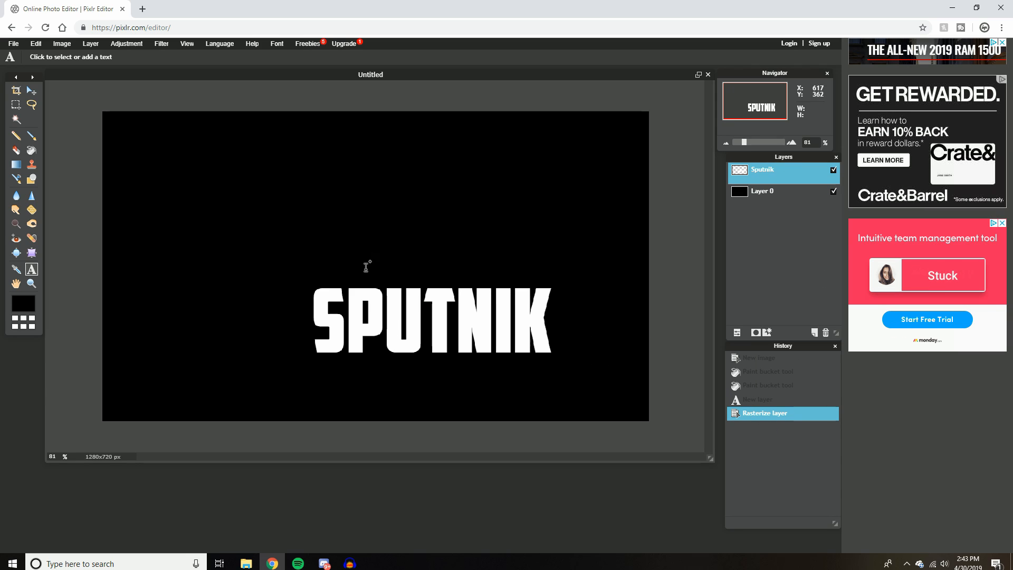
mouse_move(60, 131)
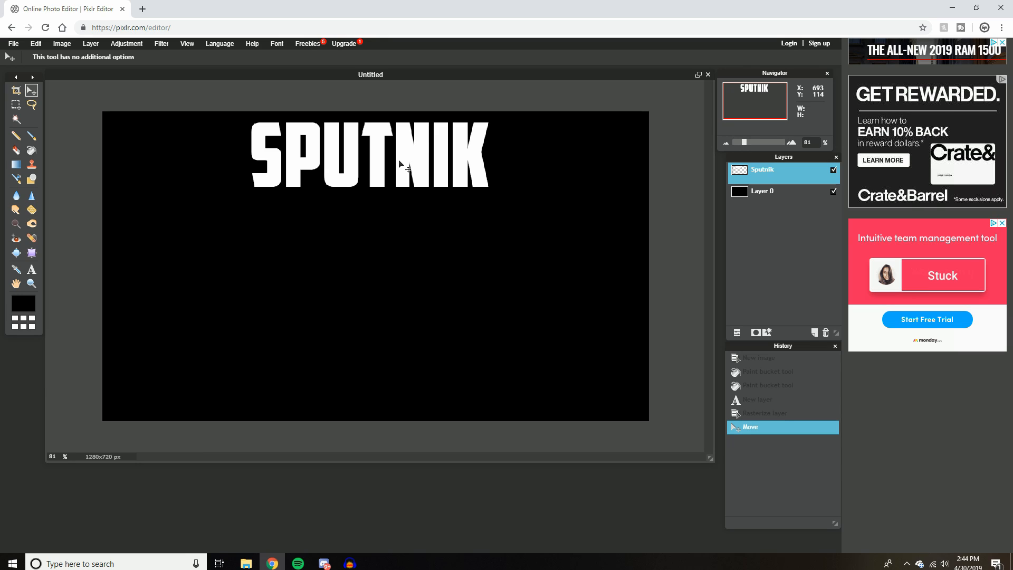
mouse_move(443, 149)
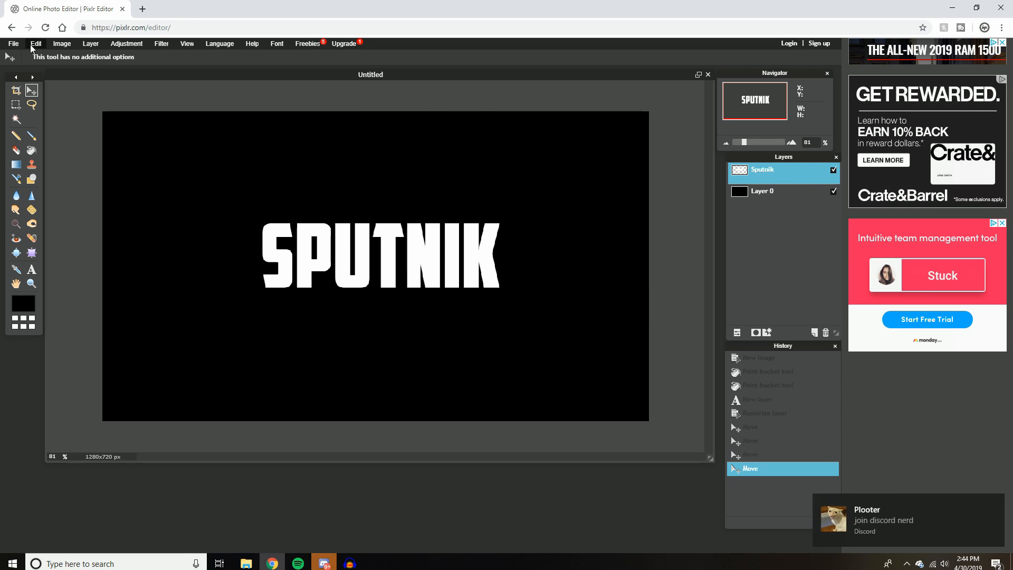
Step: Free-transform the SPUTNIK lettering larger across the canvas and apply the change
left_click(36, 43)
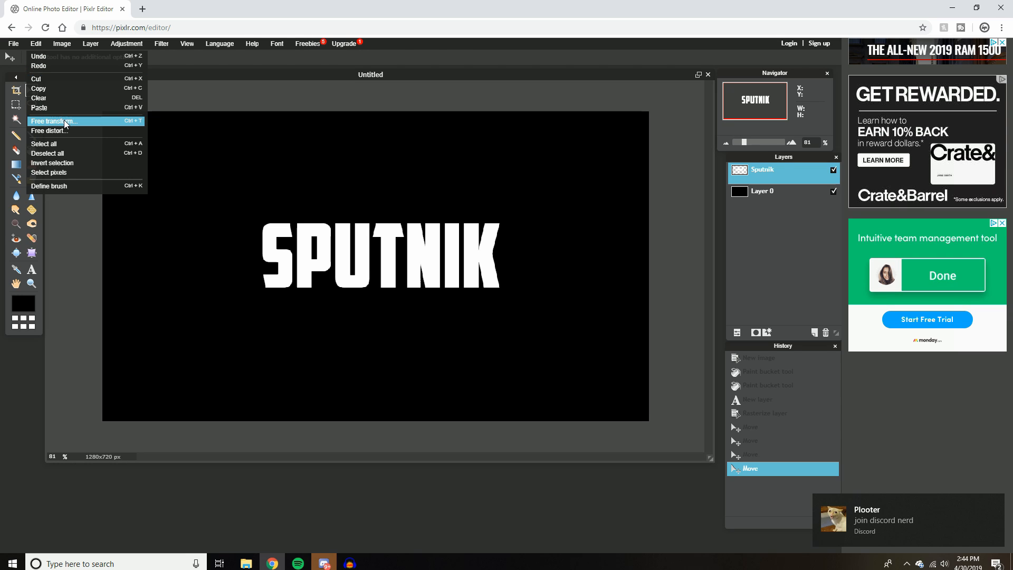
left_click(53, 121)
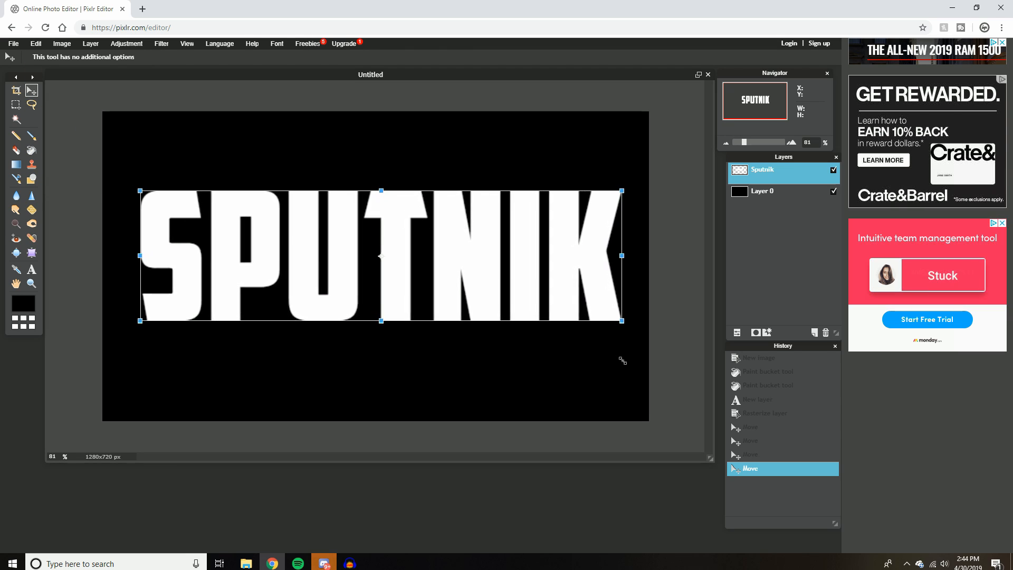
left_click_drag(622, 361, 557, 277)
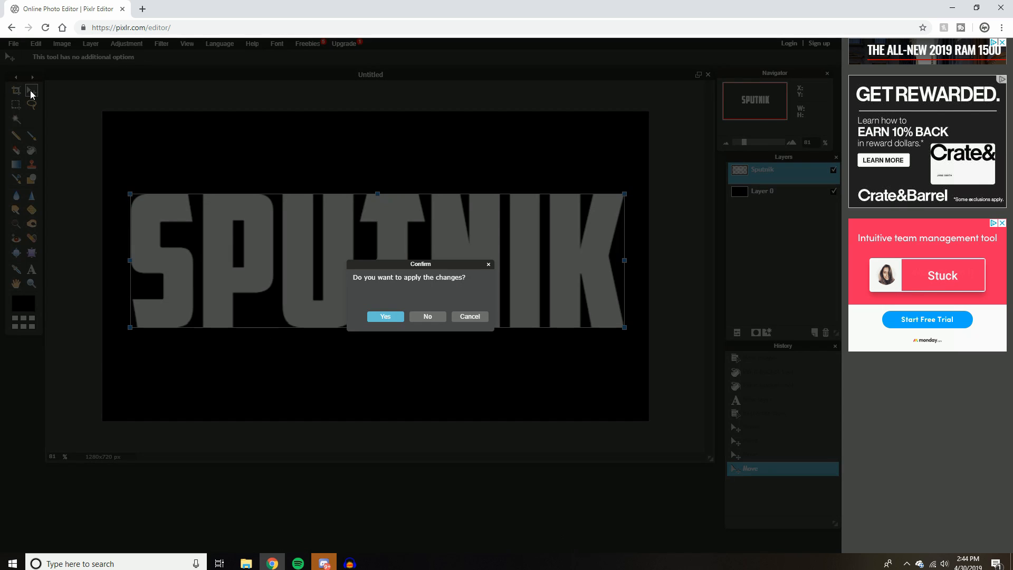
left_click(385, 316)
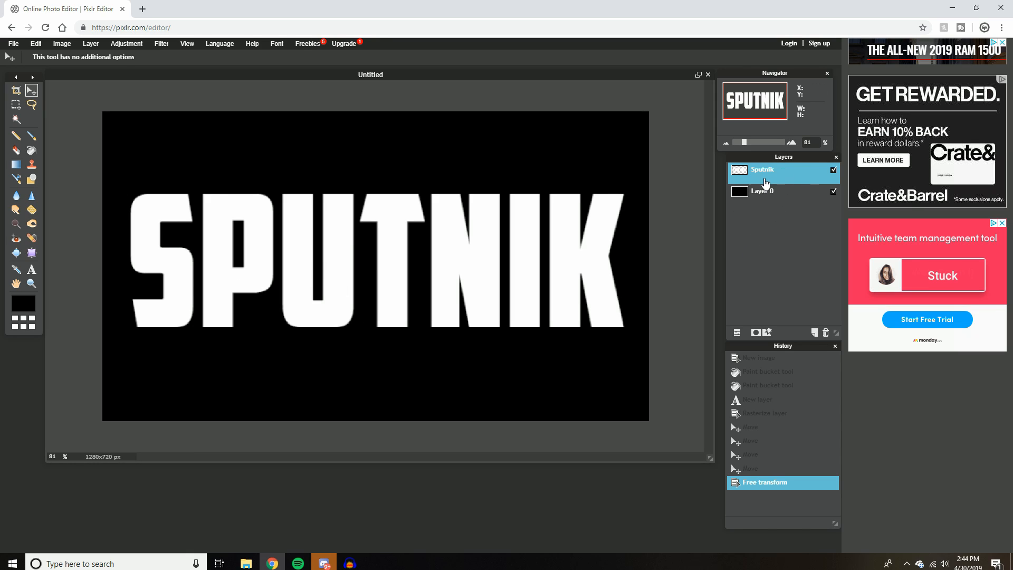
Step: Flatten the image so SPUTNIK and the black background become one layer
right_click(764, 171)
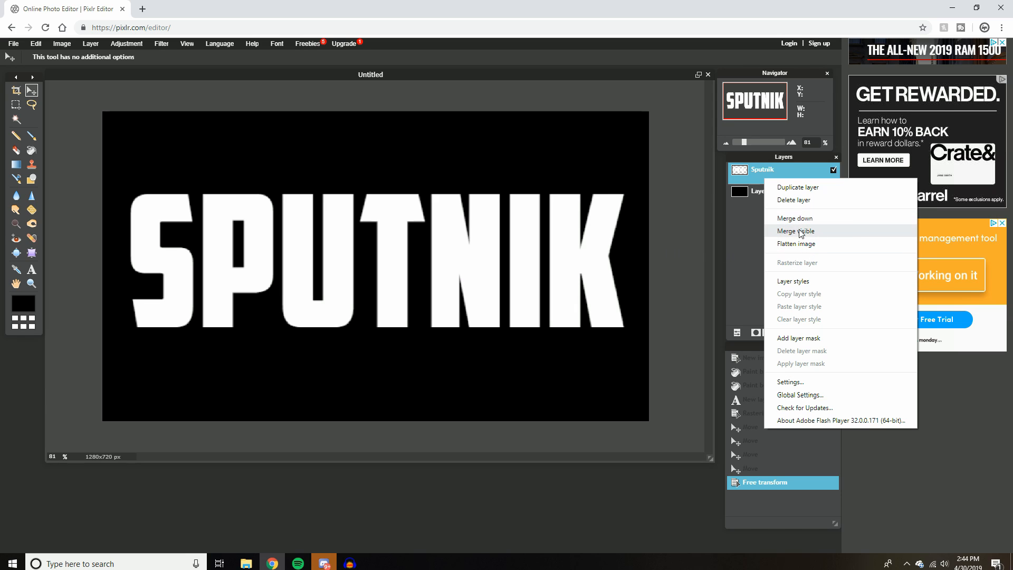
mouse_move(808, 254)
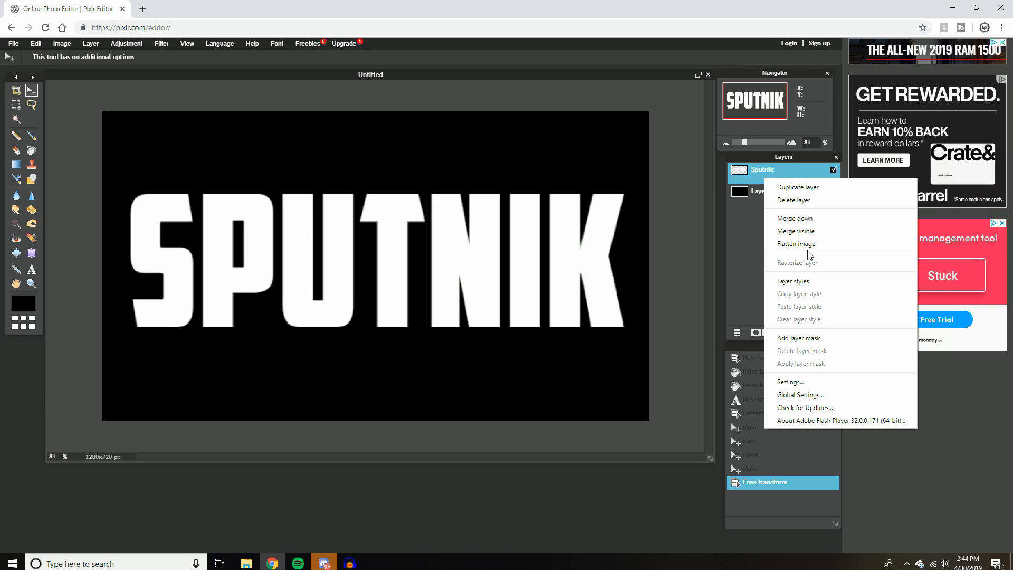
left_click(795, 242)
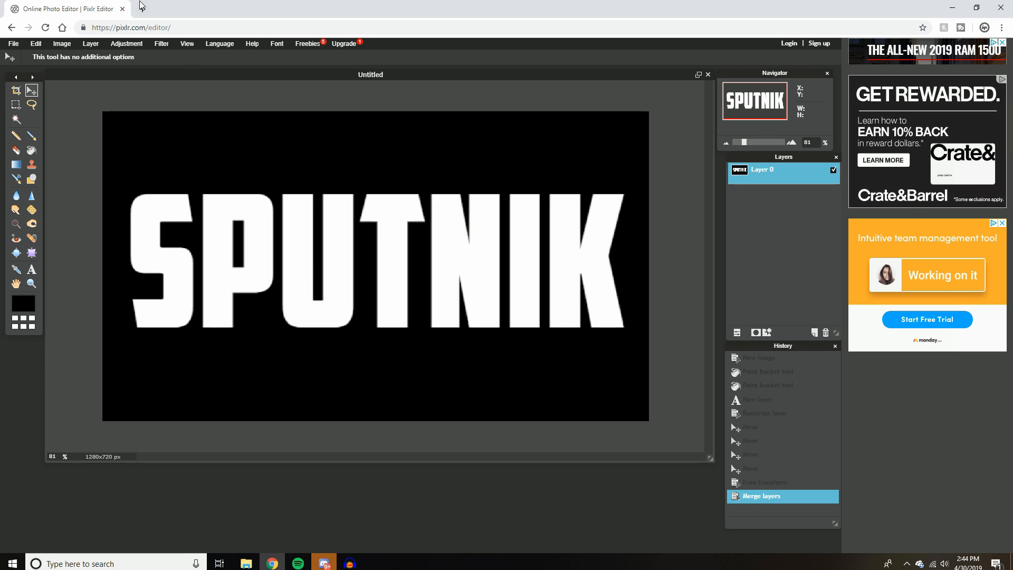
Step: Search Google Images for 'space theme background' in a new tab
left_click(268, 9)
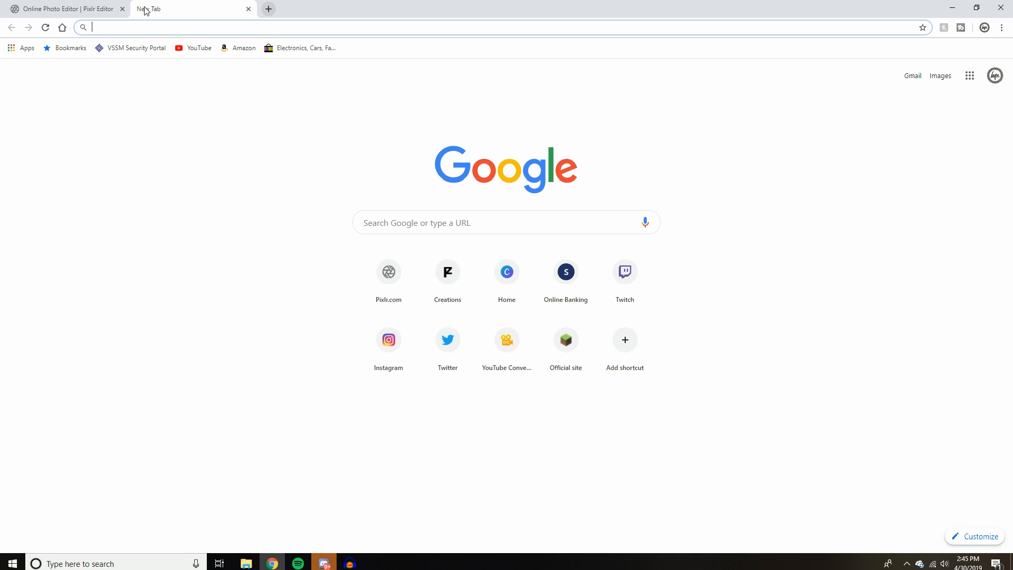
type("space theme background")
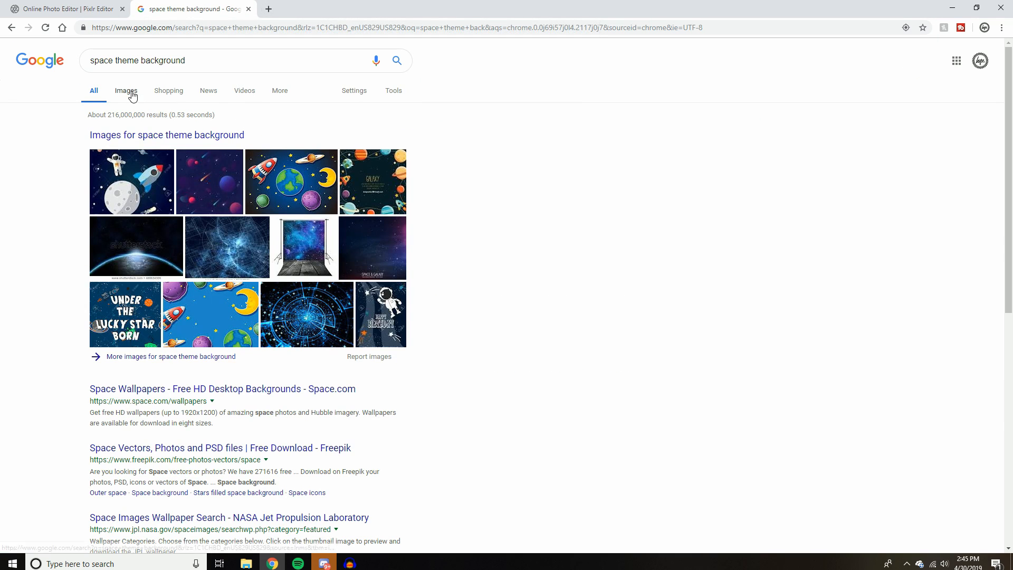
left_click(125, 91)
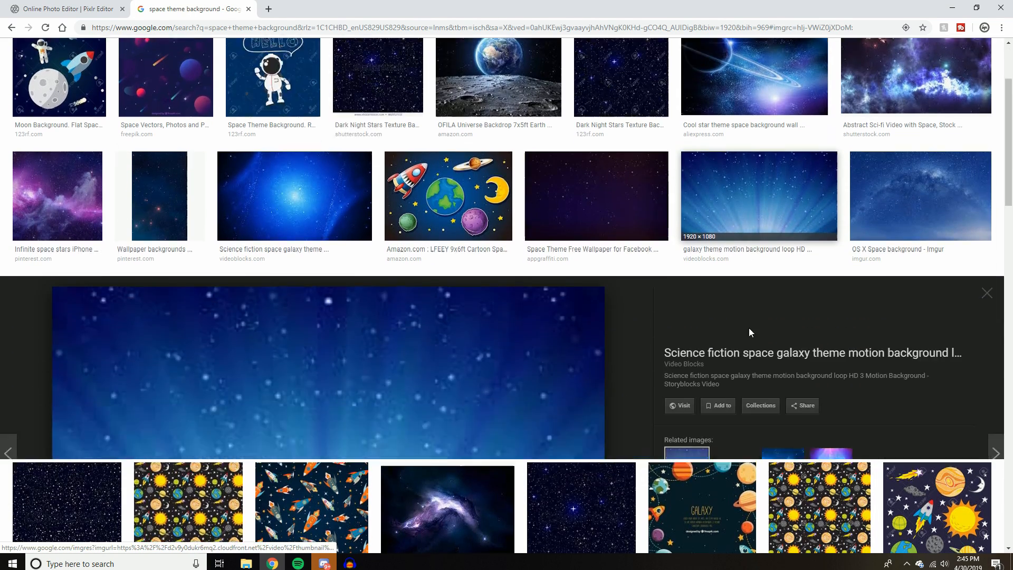
scroll("down", 3)
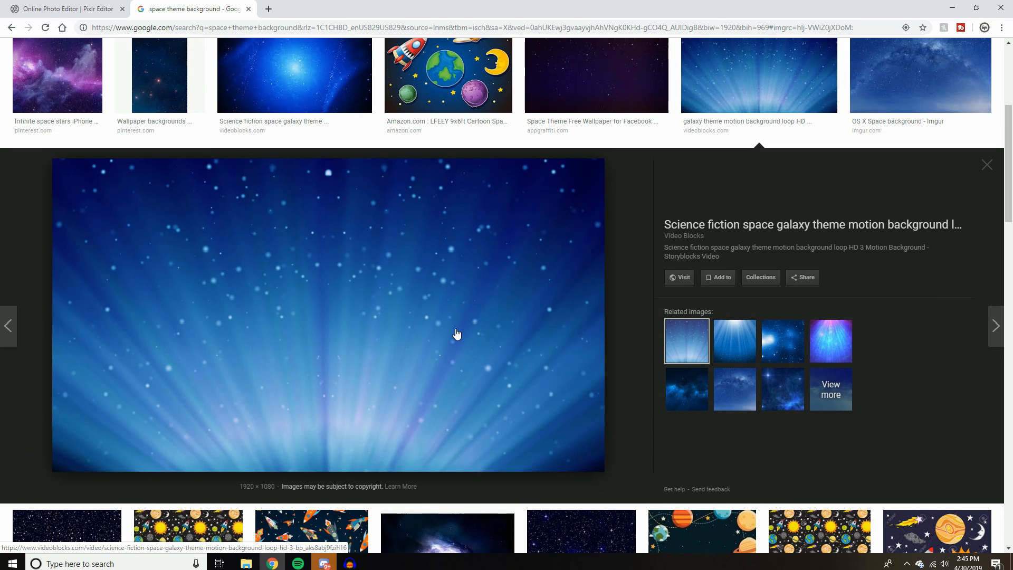
Step: Save the blue starry space image to disk as a PNG
right_click(457, 333)
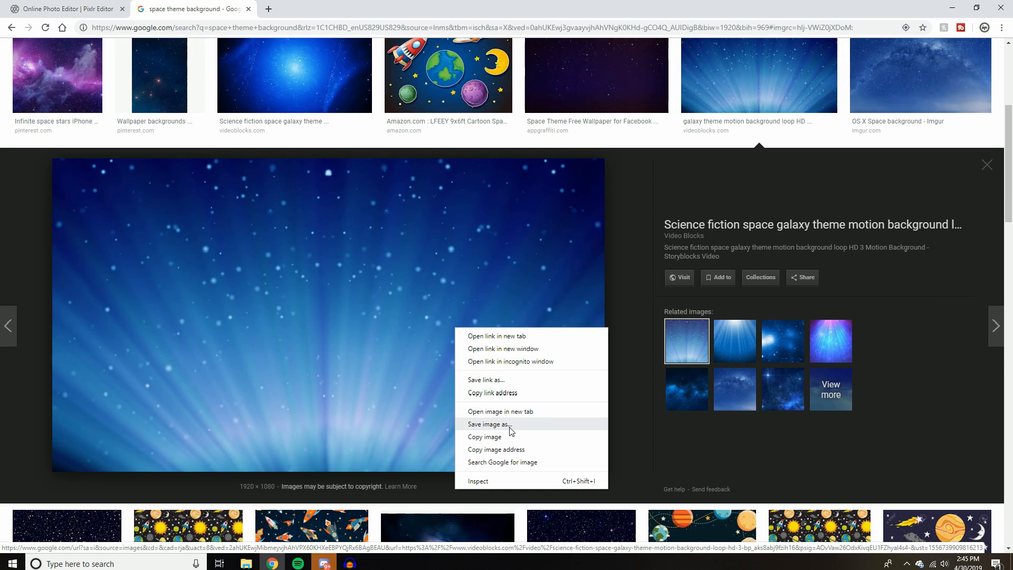
left_click(490, 424)
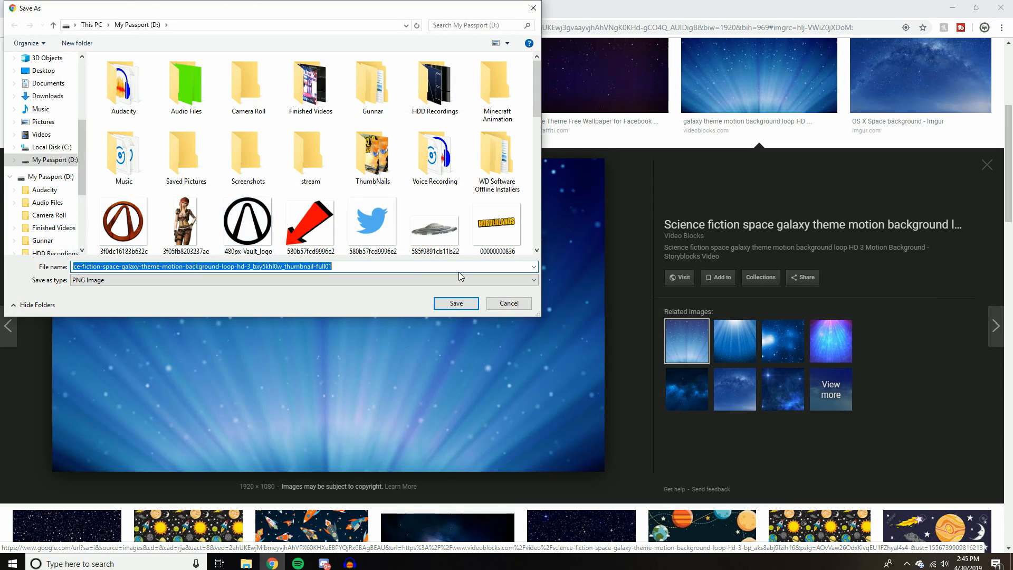
left_click(456, 304)
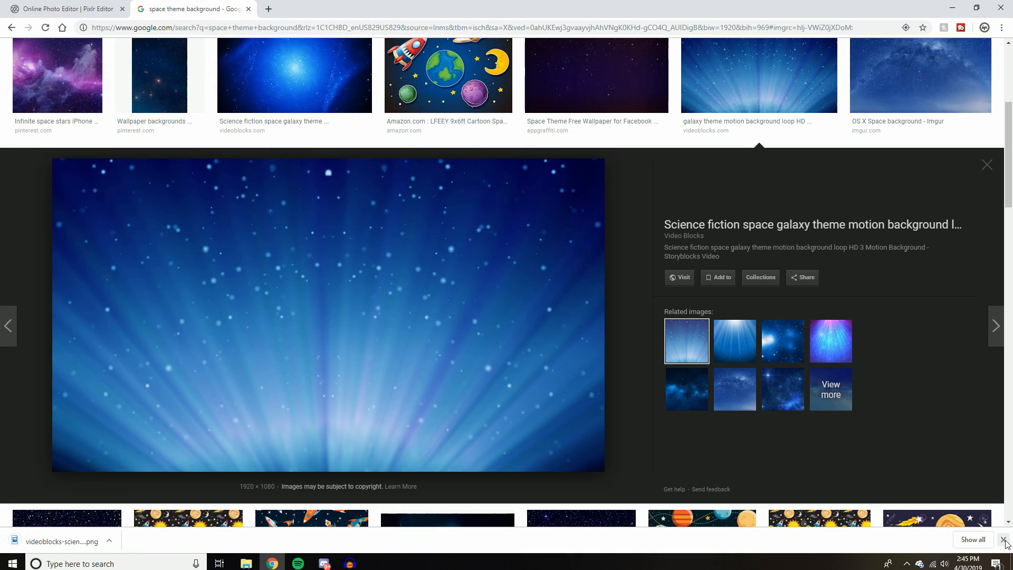
left_click(63, 9)
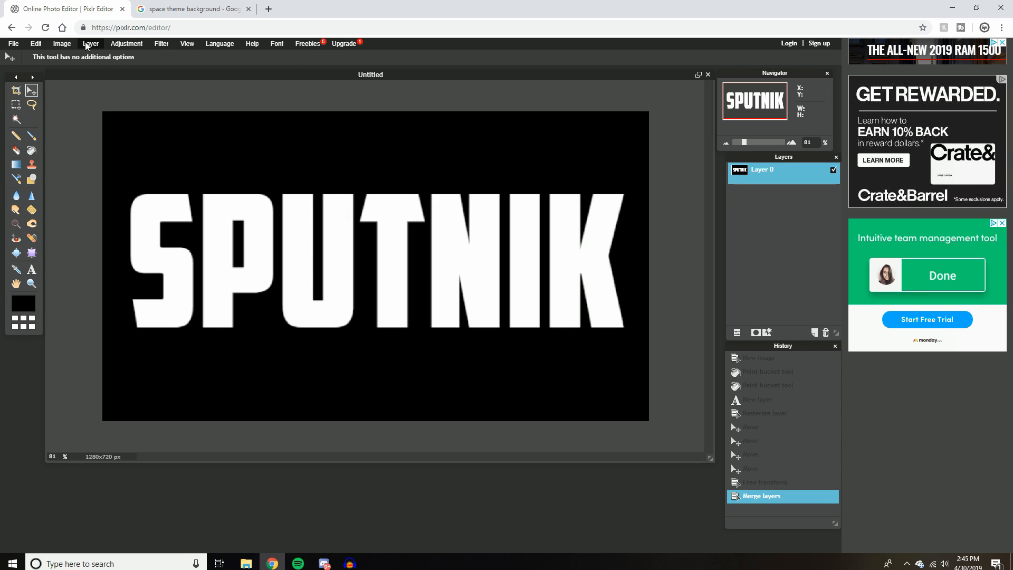
Step: Use Open image as layer and browse to the nebula blue file
left_click(93, 43)
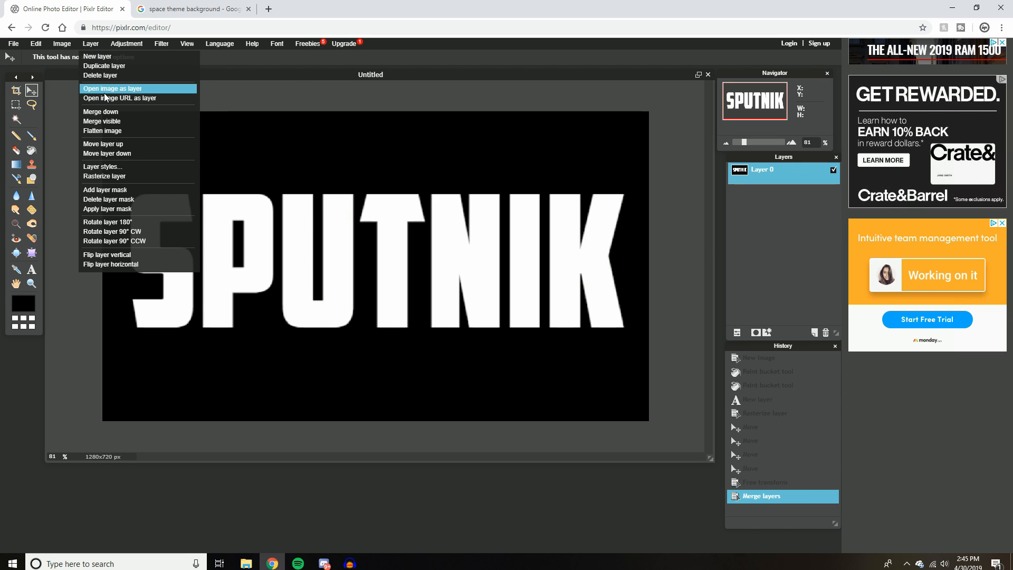
left_click(120, 89)
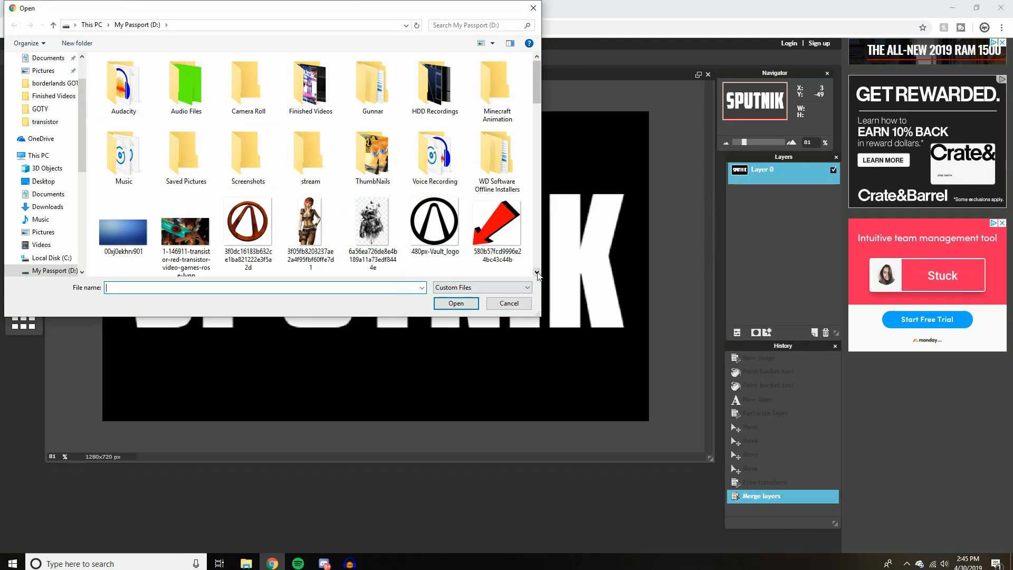
scroll("down", 3)
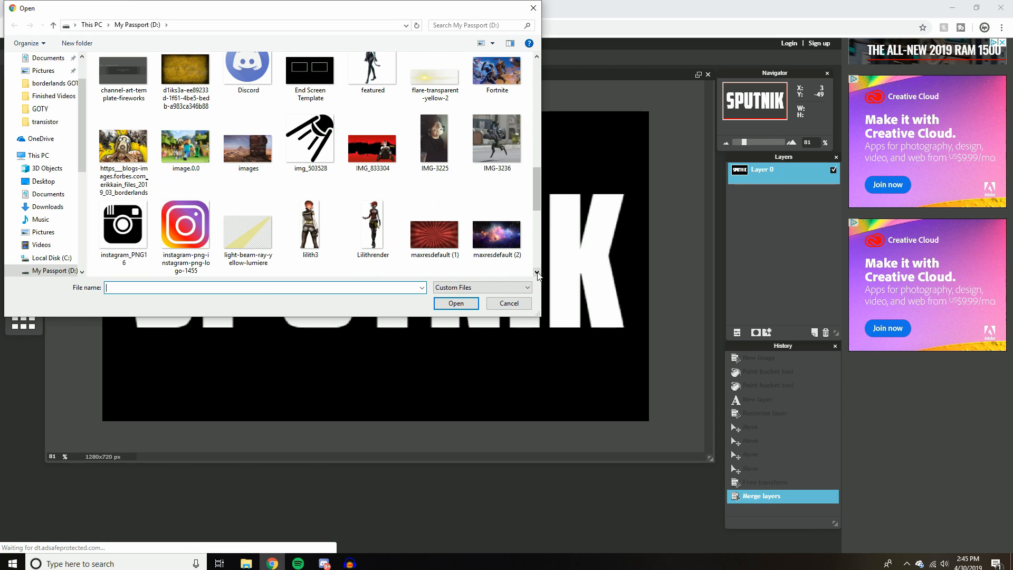
scroll("down", 3)
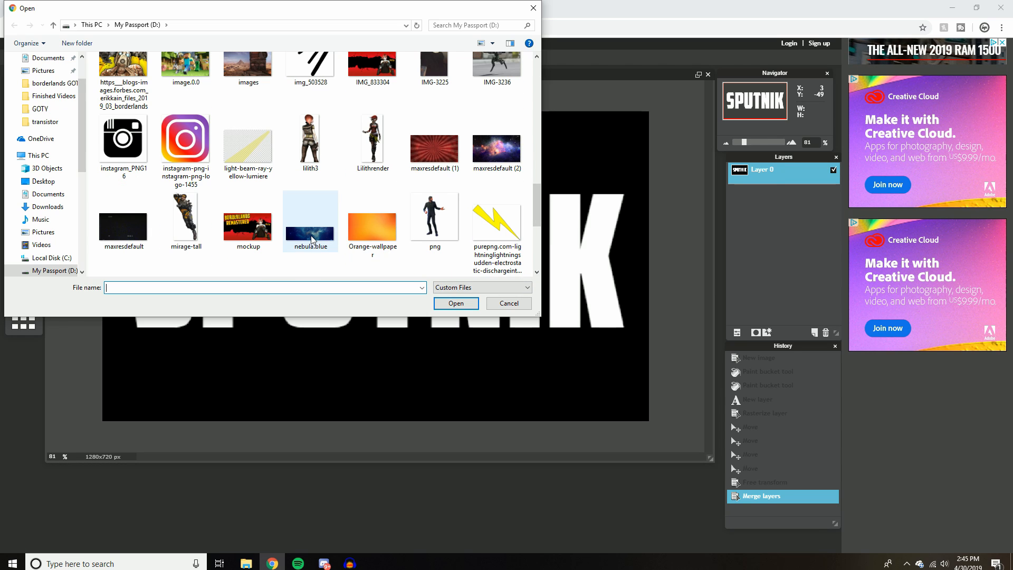
scroll("down", 3)
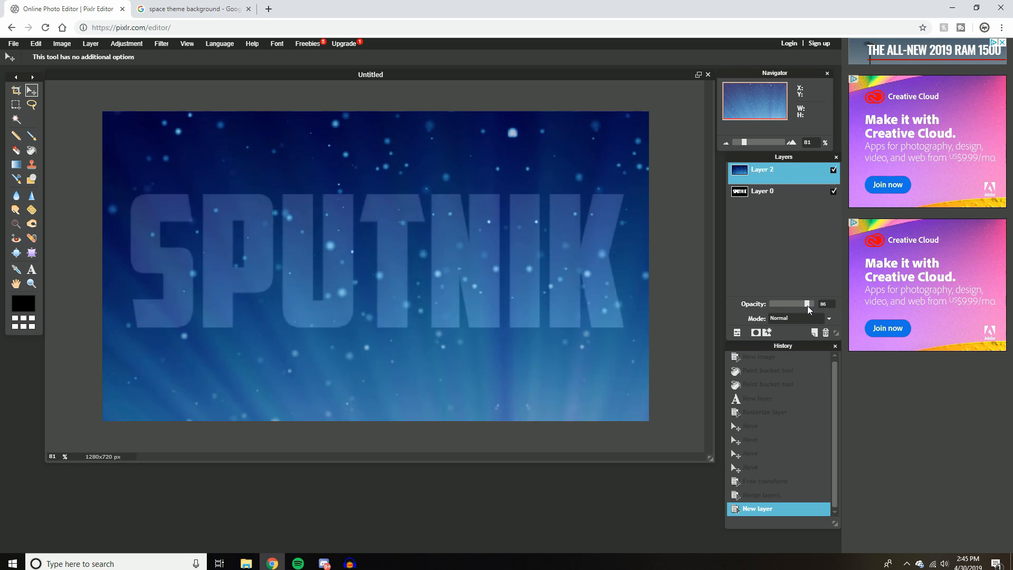
Step: Lower Layer 2 opacity to 81 and free-transform the space image to cover the letters
left_click_drag(807, 303, 804, 304)
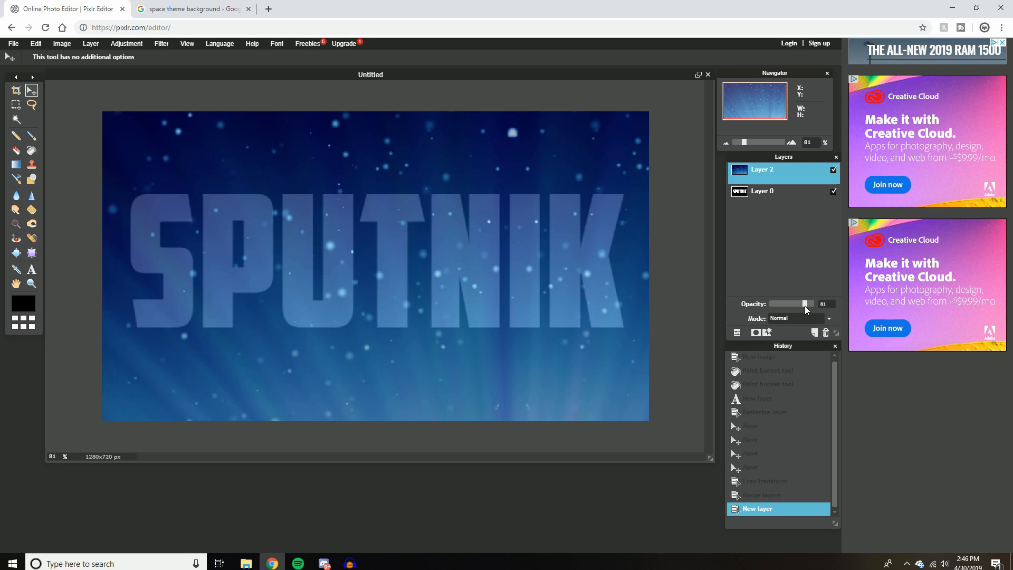
mouse_move(36, 43)
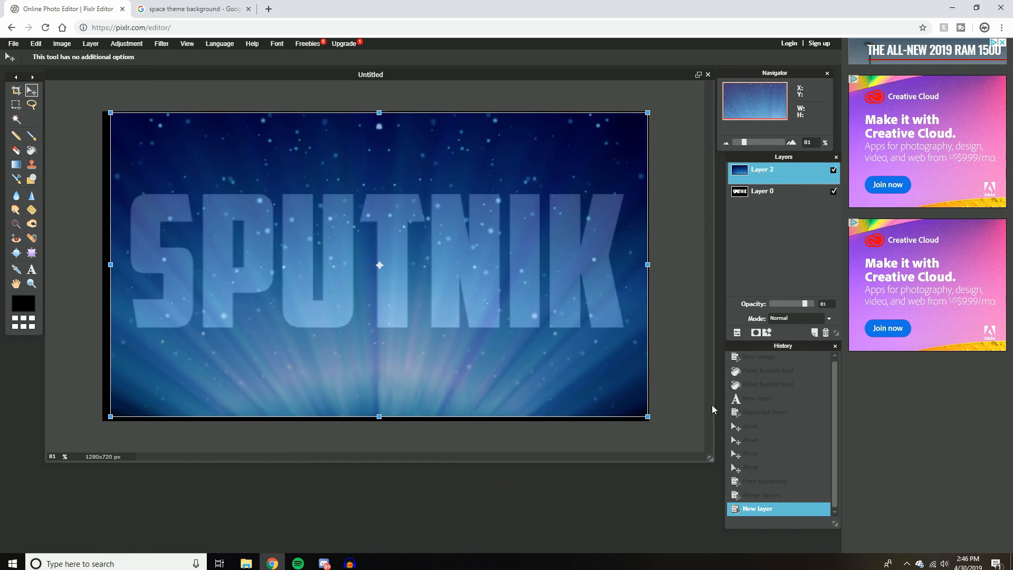
left_click_drag(379, 263, 408, 384)
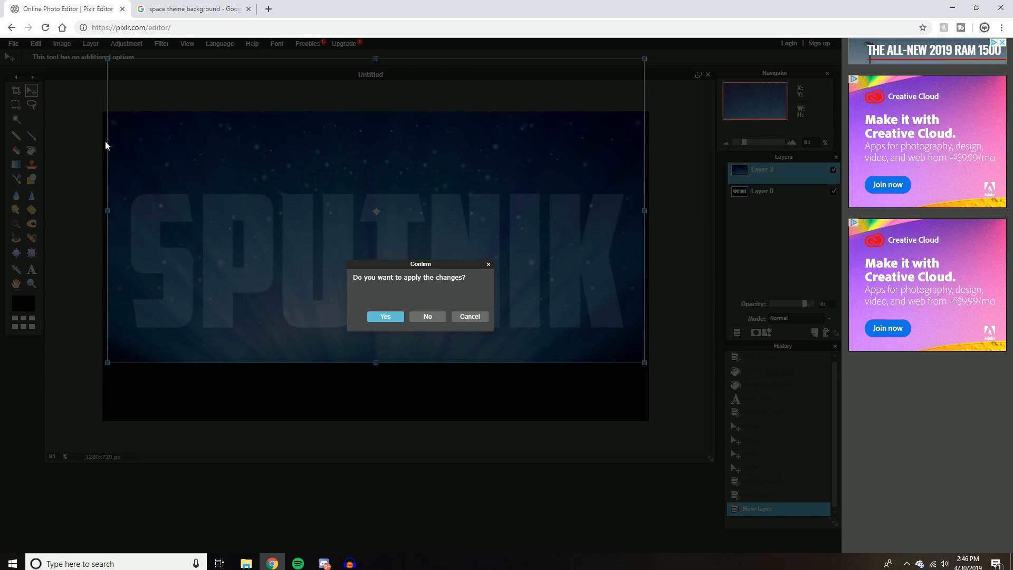
left_click(385, 316)
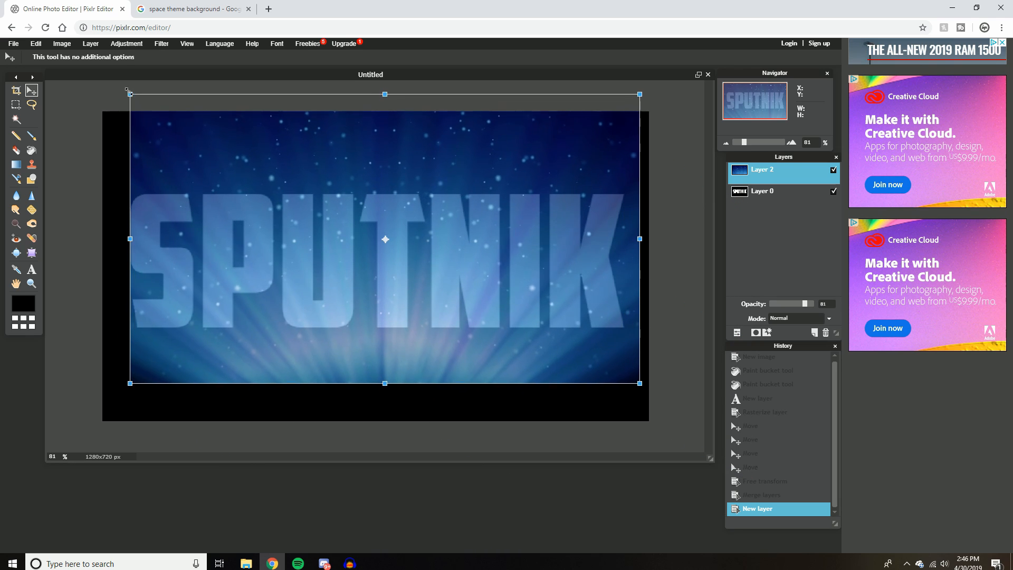
left_click_drag(384, 240, 372, 218)
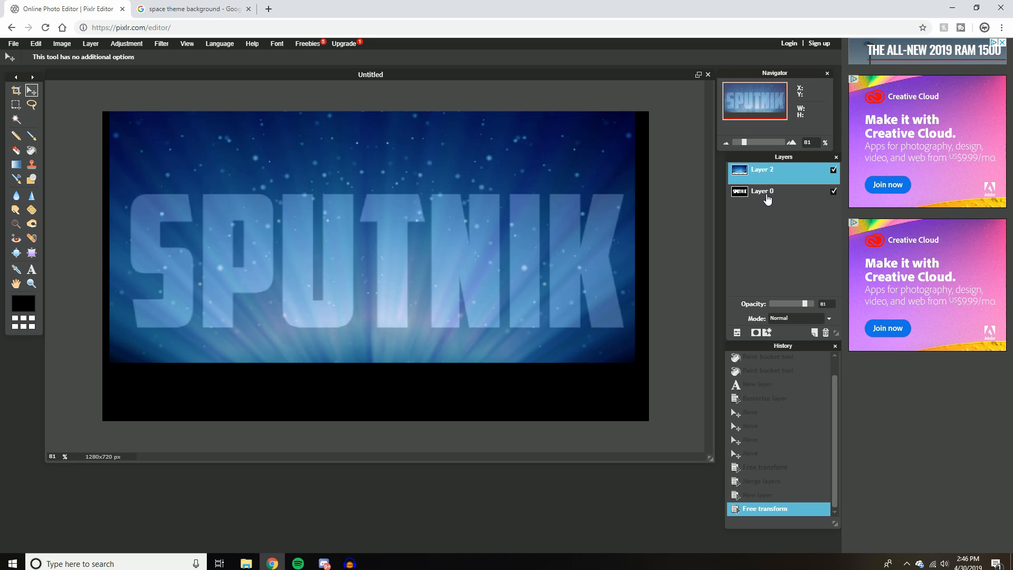
Step: Magic-wand the black background around the SPUTNIK letters on Layer 0
left_click(772, 191)
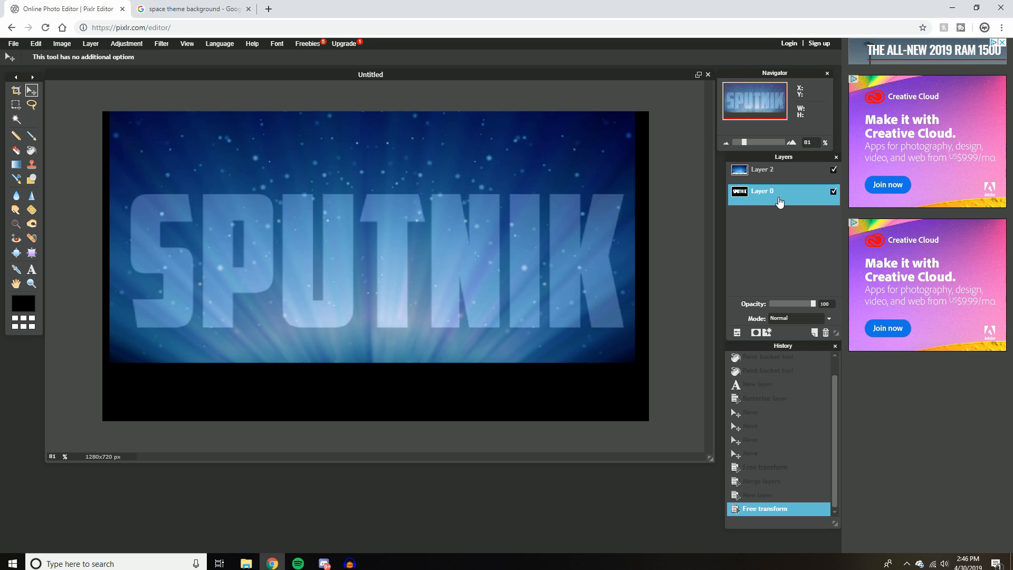
mouse_move(15, 118)
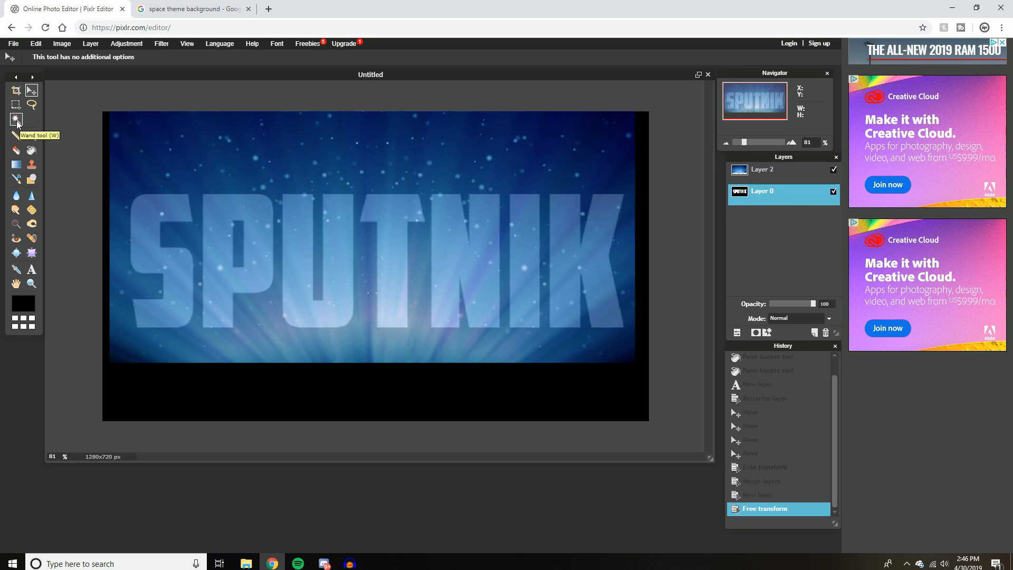
left_click(16, 118)
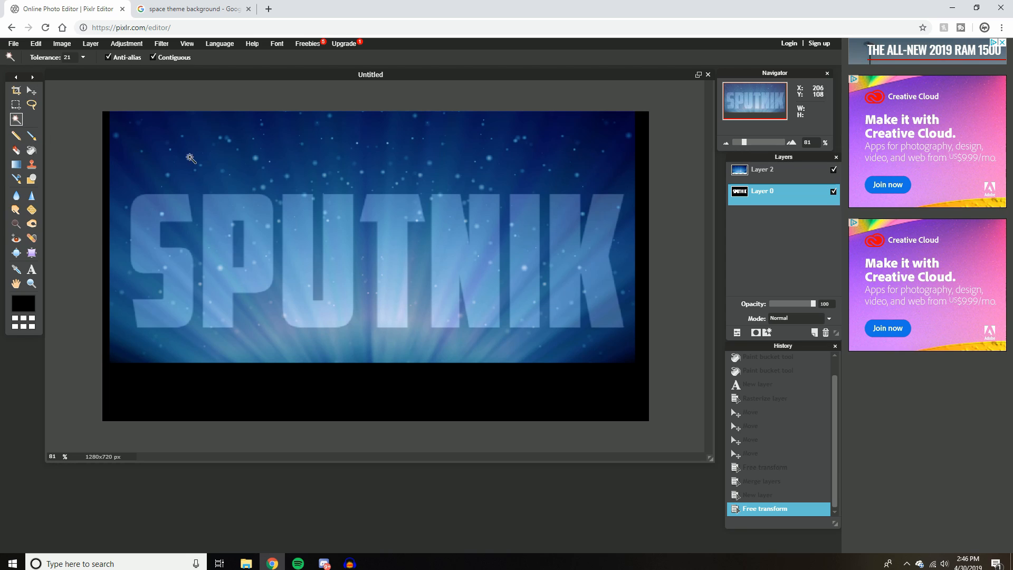
left_click(308, 164)
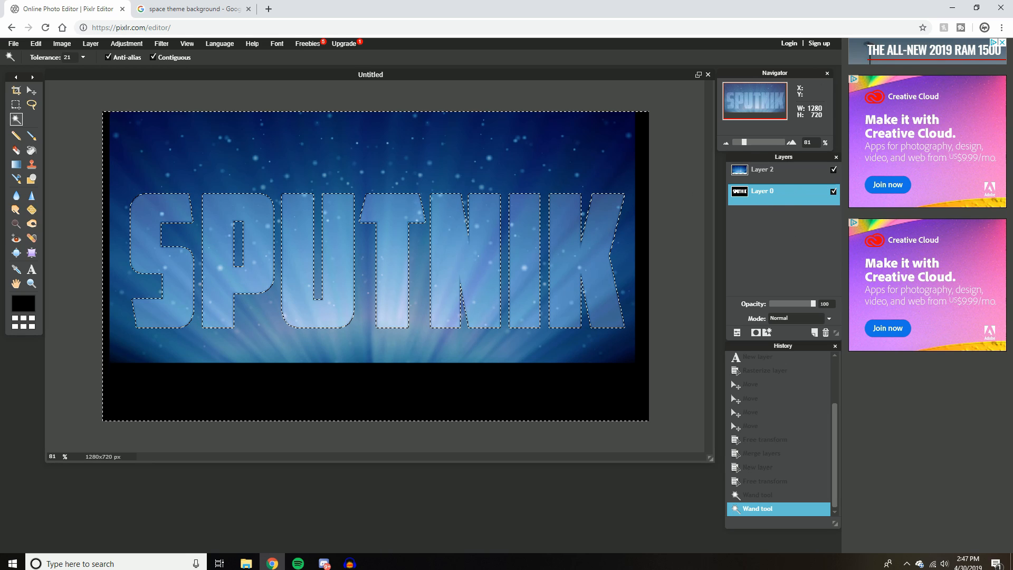
mouse_move(16, 152)
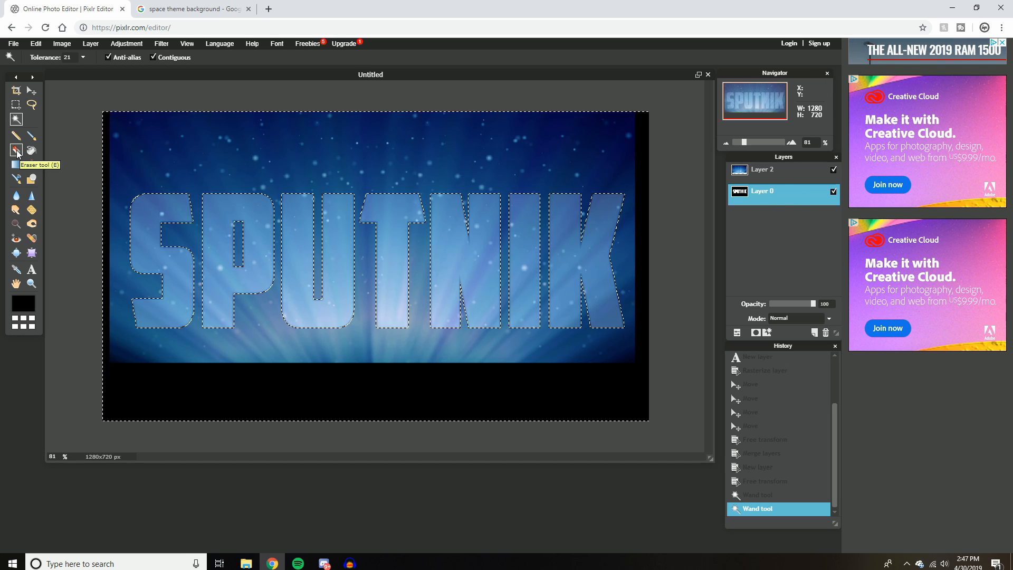
Step: Erase the selected background with a 200 px eraser so the space image shows only inside the letters
left_click(17, 149)
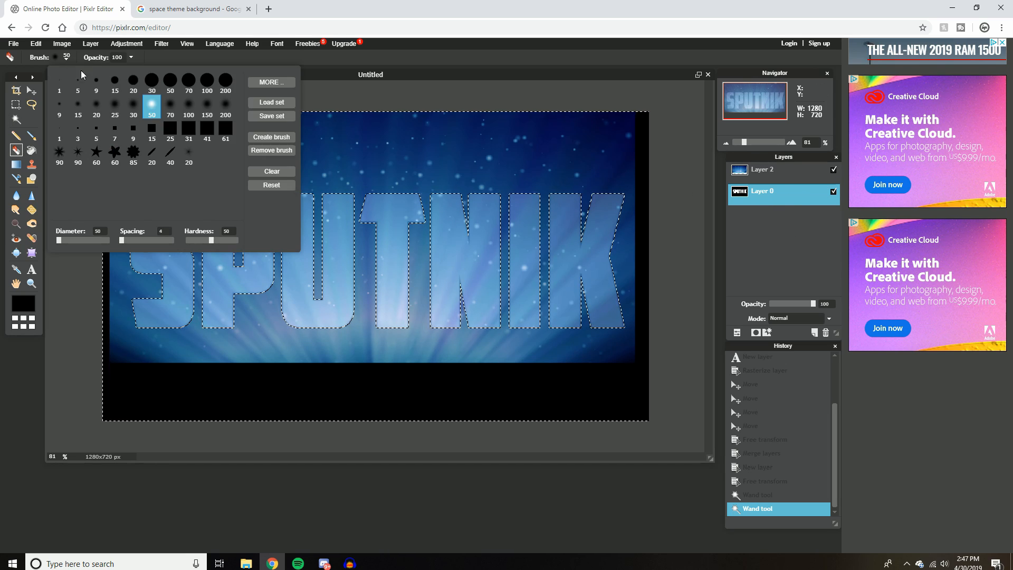
left_click(225, 82)
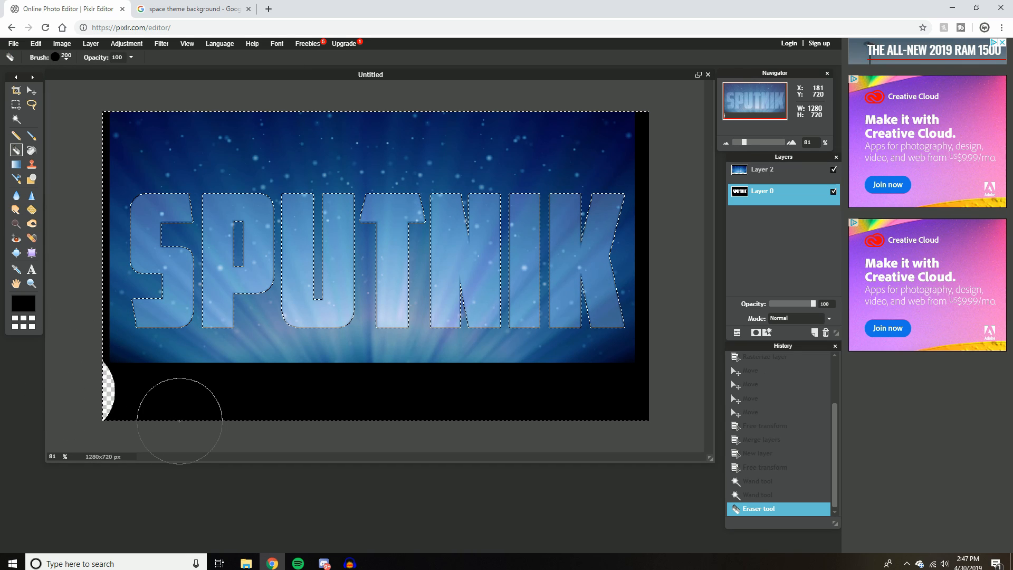
left_click_drag(180, 420, 408, 398)
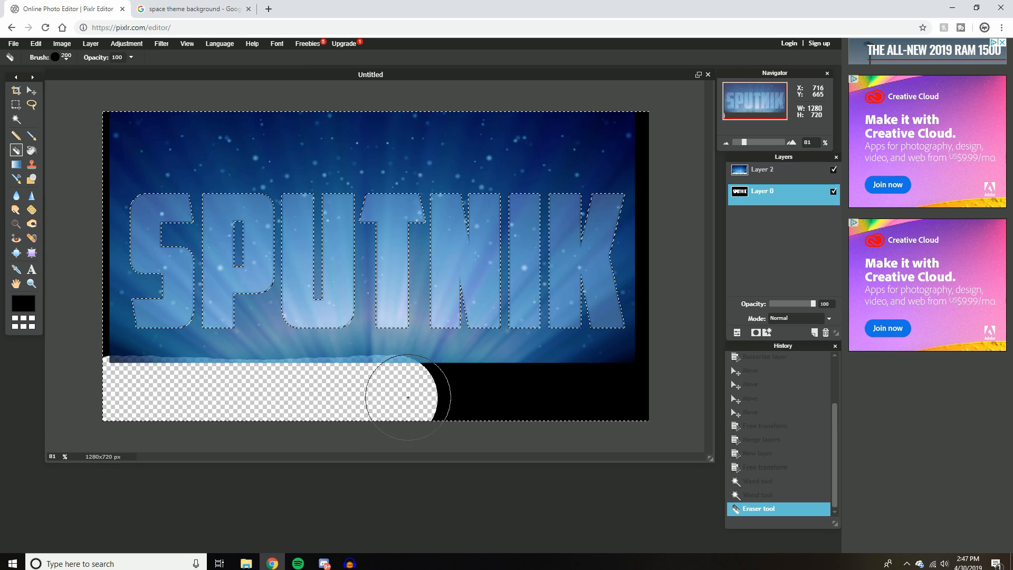
left_click_drag(408, 394, 329, 307)
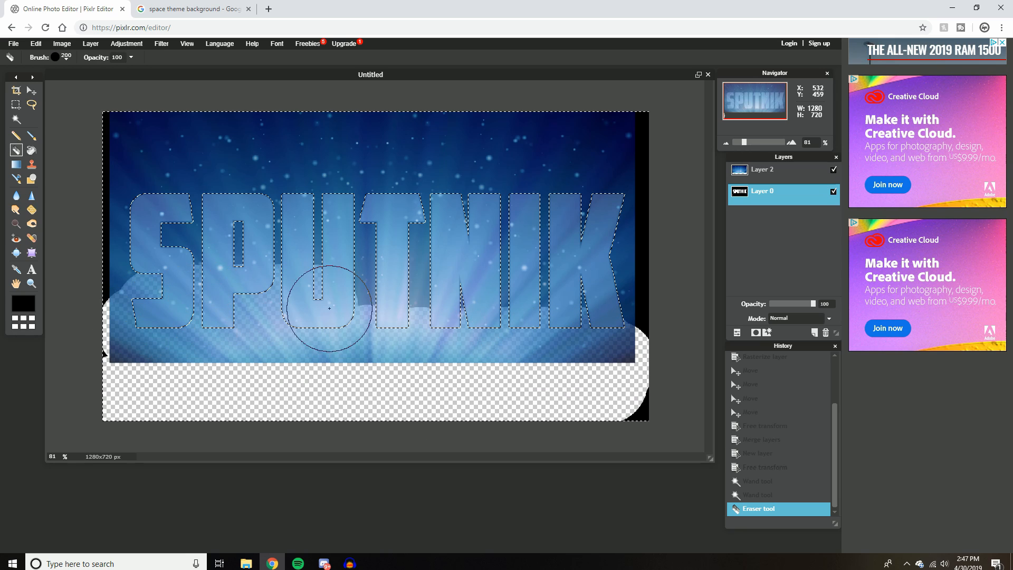
left_click_drag(329, 307, 646, 204)
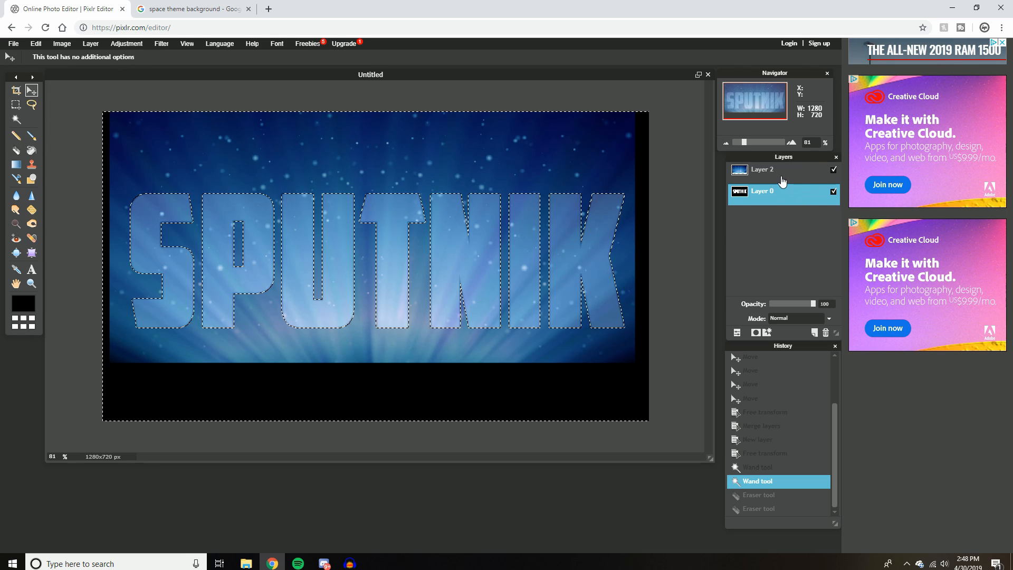
left_click(780, 169)
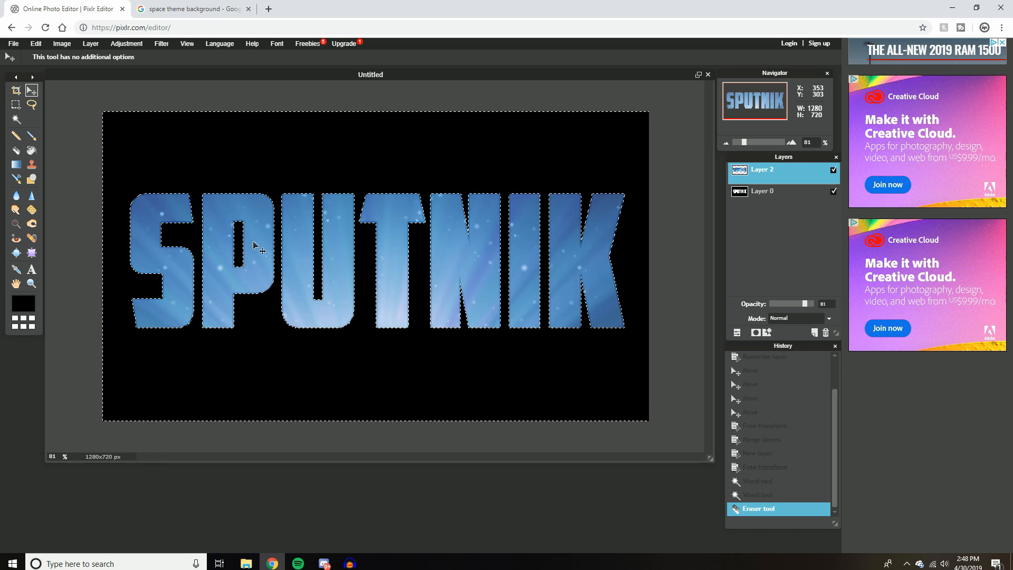
Step: Deselect all, leaving the starry SPUTNIK letters on black with no outline
left_click(16, 116)
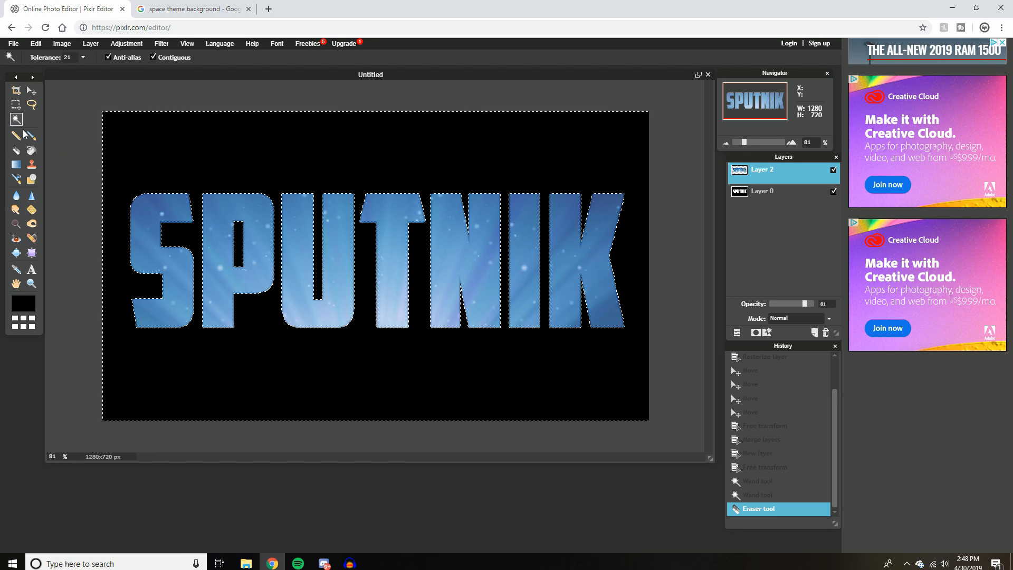
right_click(262, 277)
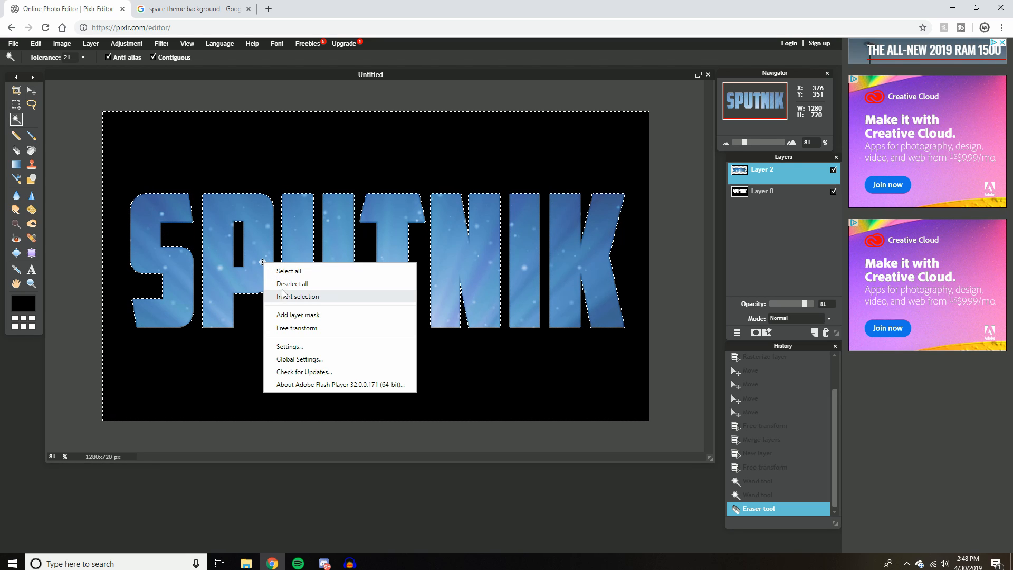
left_click(293, 282)
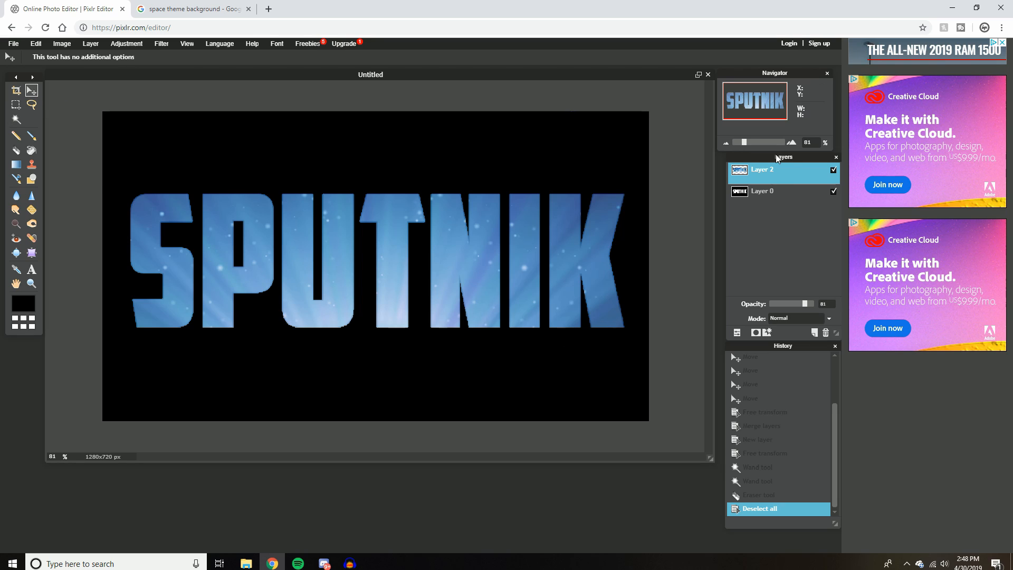
mouse_move(808, 304)
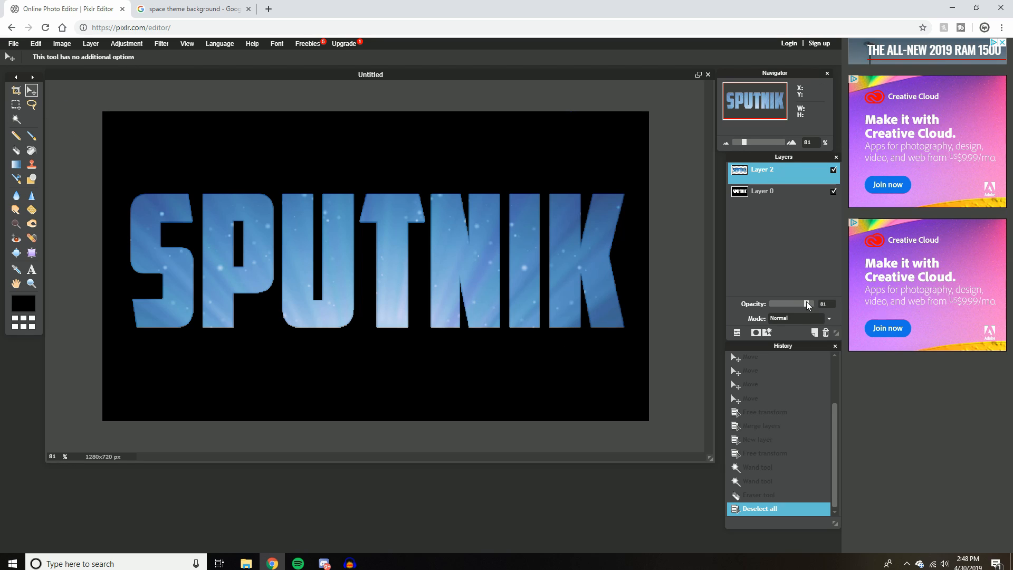
Step: Return the space layer's opacity to 100 and bring up the Save image dialog
left_click_drag(806, 303, 827, 304)
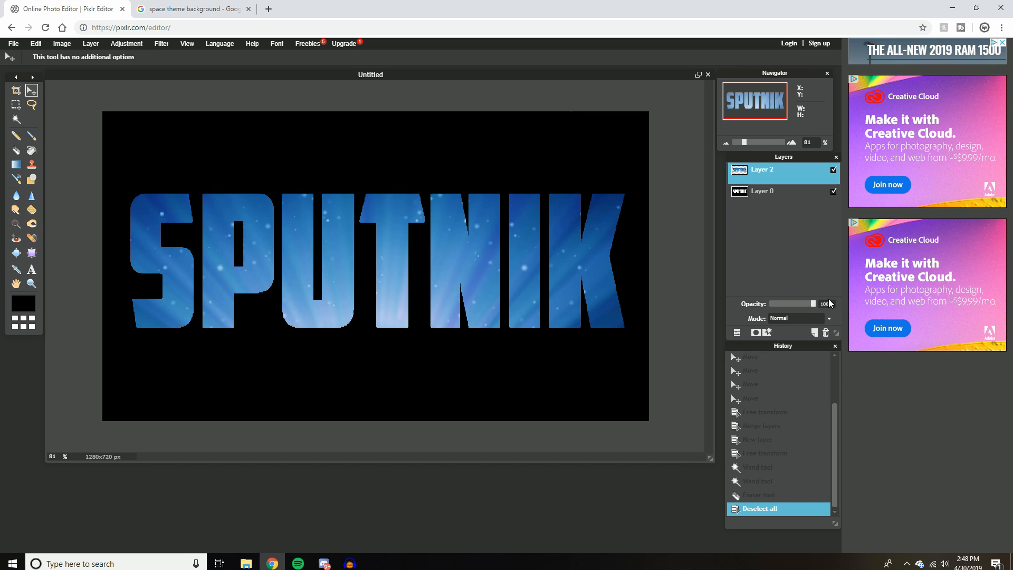
left_click_drag(812, 304, 784, 304)
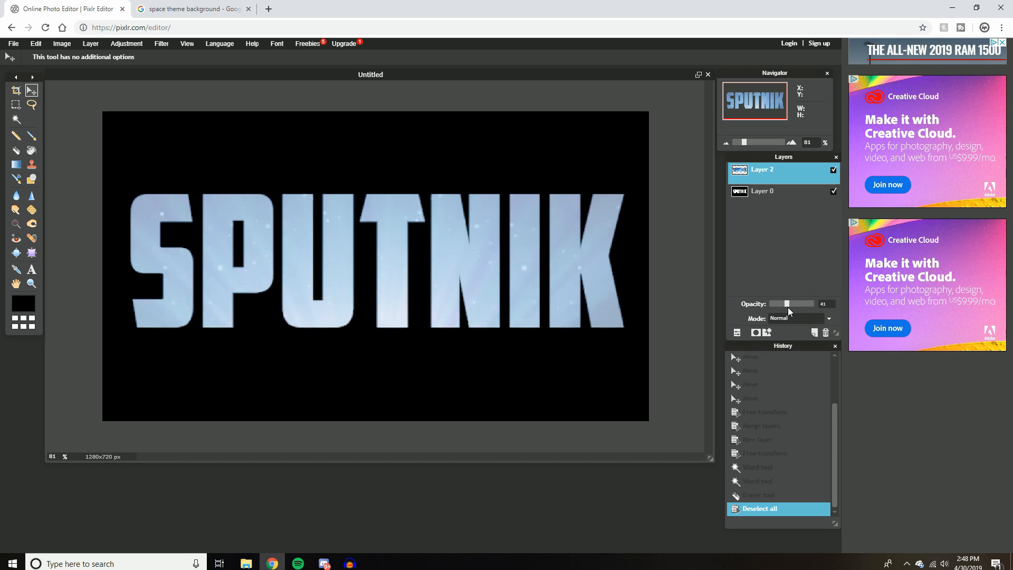
left_click_drag(777, 302, 787, 302)
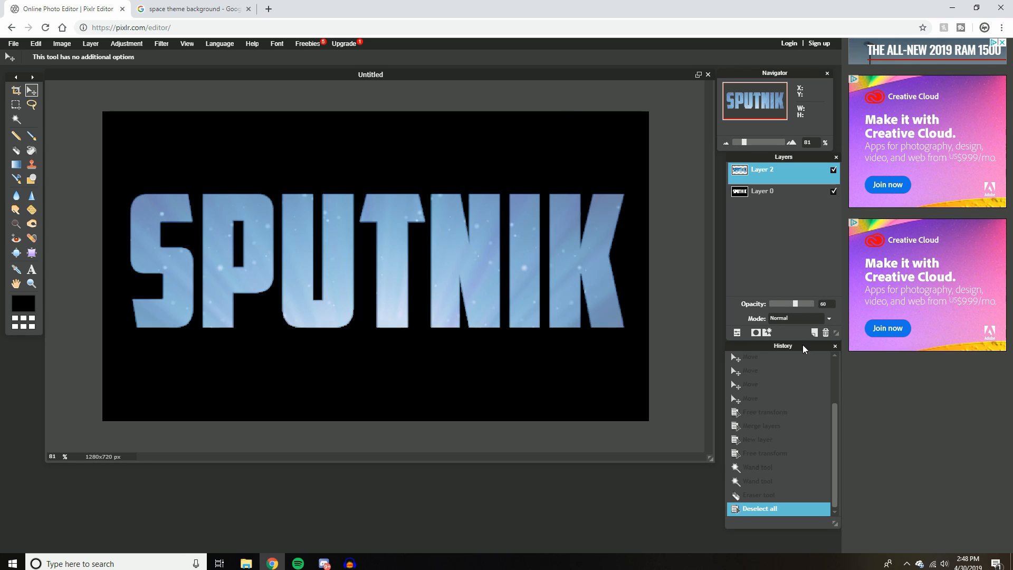
left_click_drag(794, 304, 821, 304)
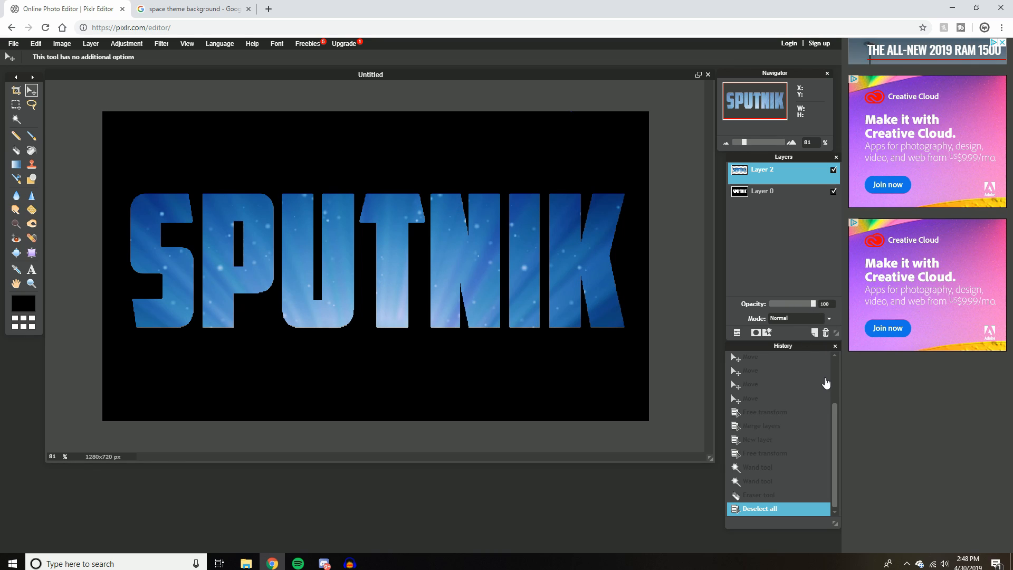
mouse_move(793, 277)
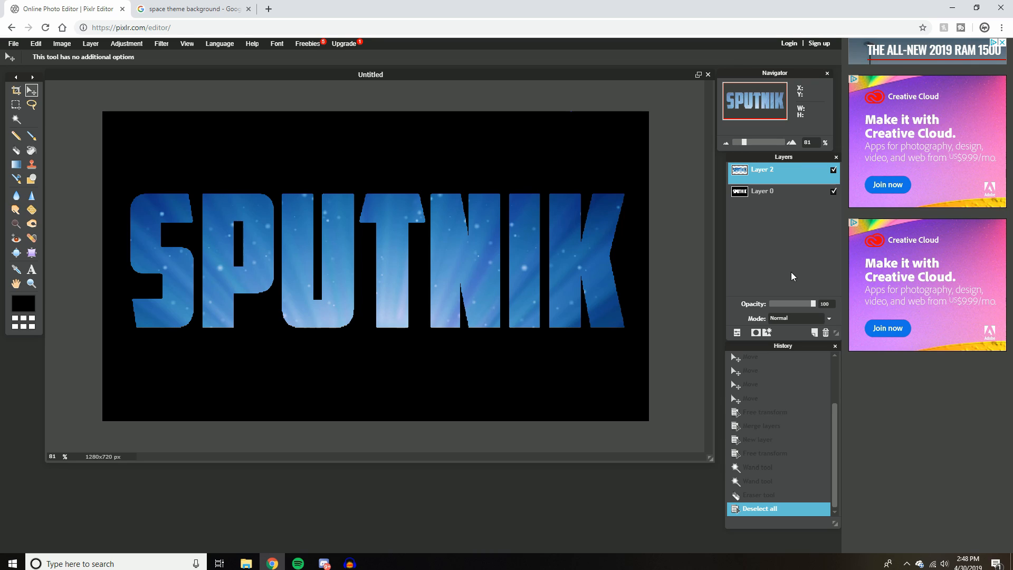
left_click(16, 43)
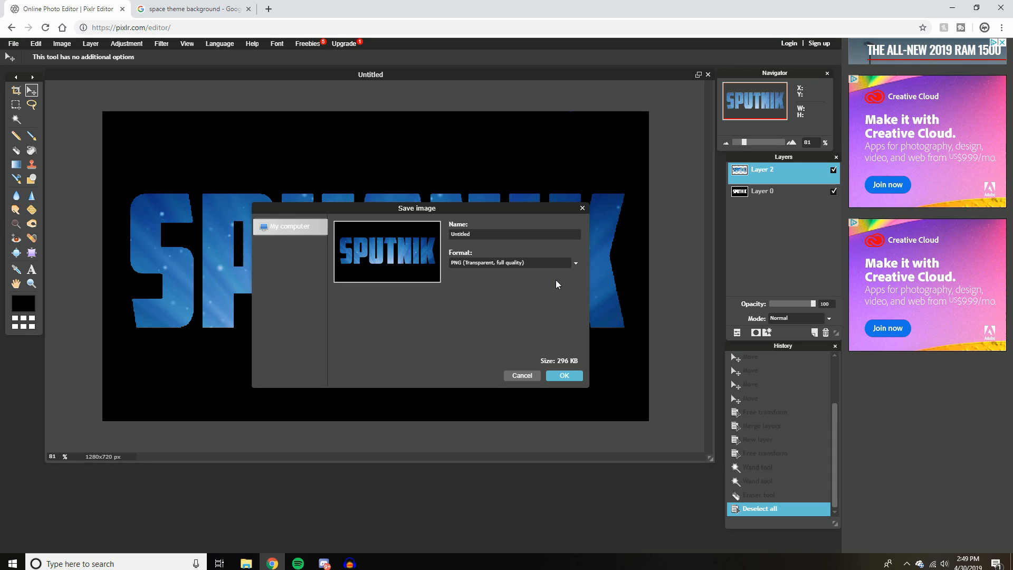
mouse_move(532, 261)
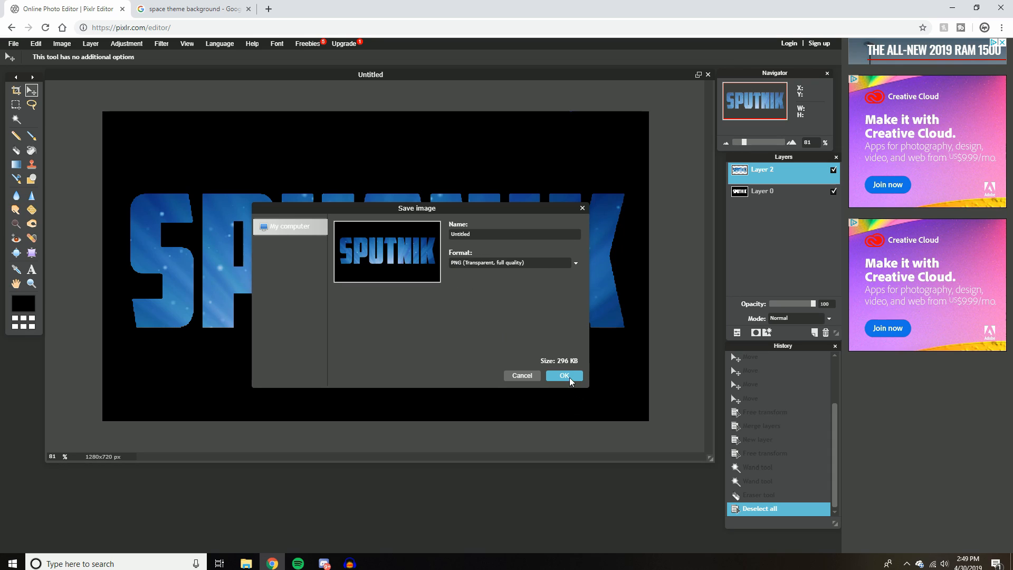
Step: Confirm saving the image as a transparent, full-quality PNG
left_click(563, 375)
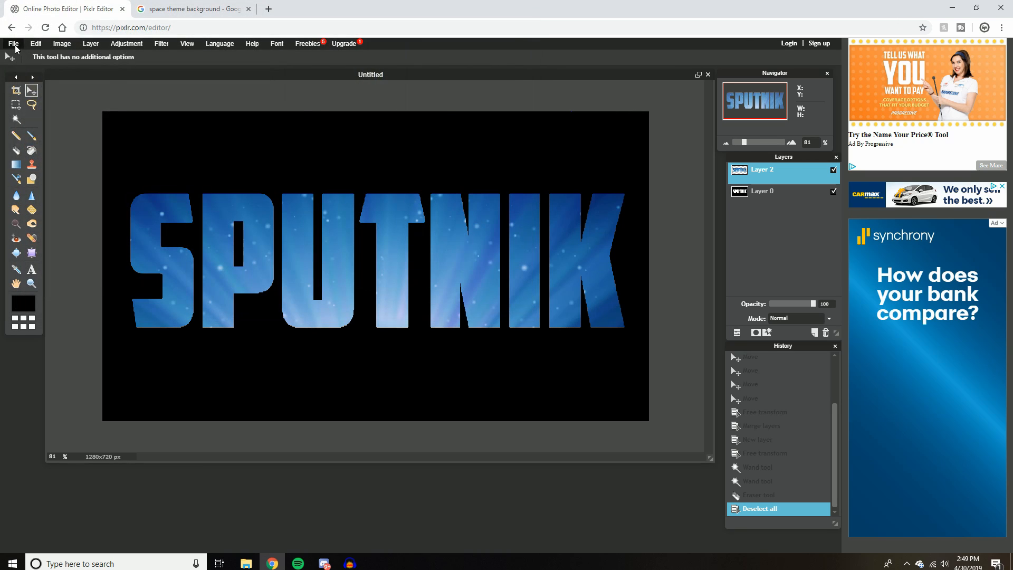
Step: Create a new transparent image using the Movie 720p (1280×720) preset
left_click(13, 44)
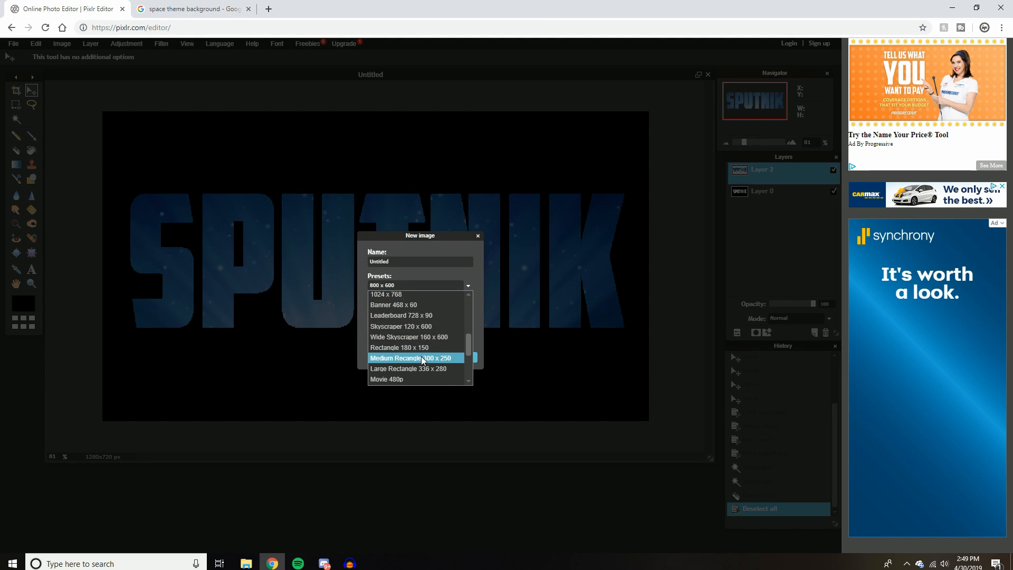
left_click(387, 379)
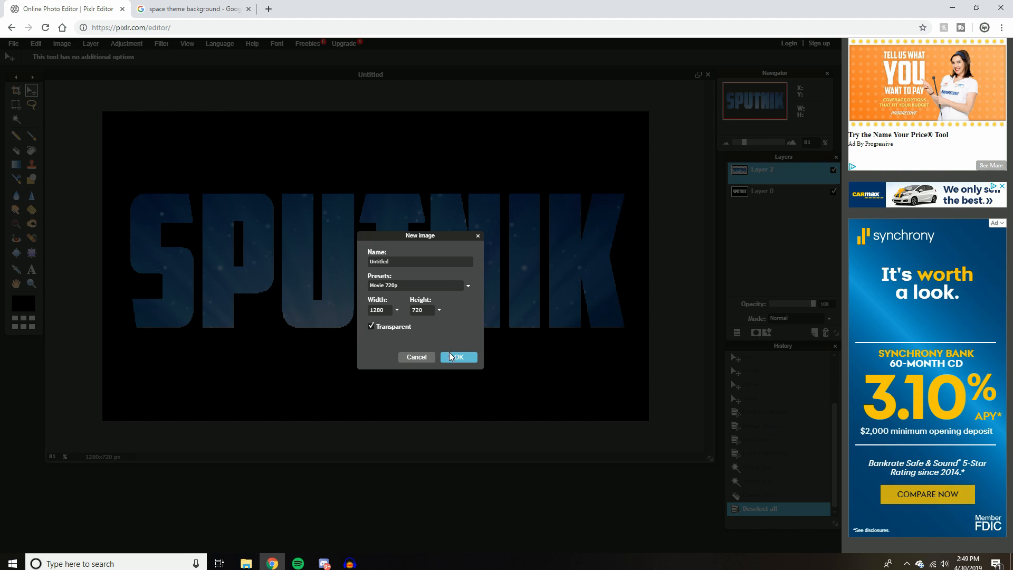
left_click(458, 357)
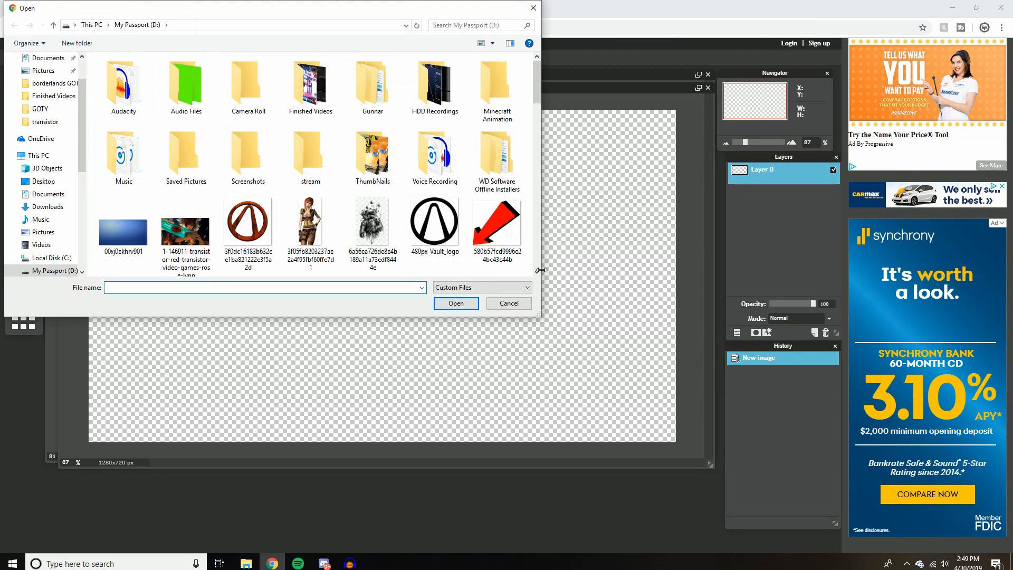
Step: Import the saved Untitled SPUTNIK file as Layer 1 in the new project
scroll("down", 3)
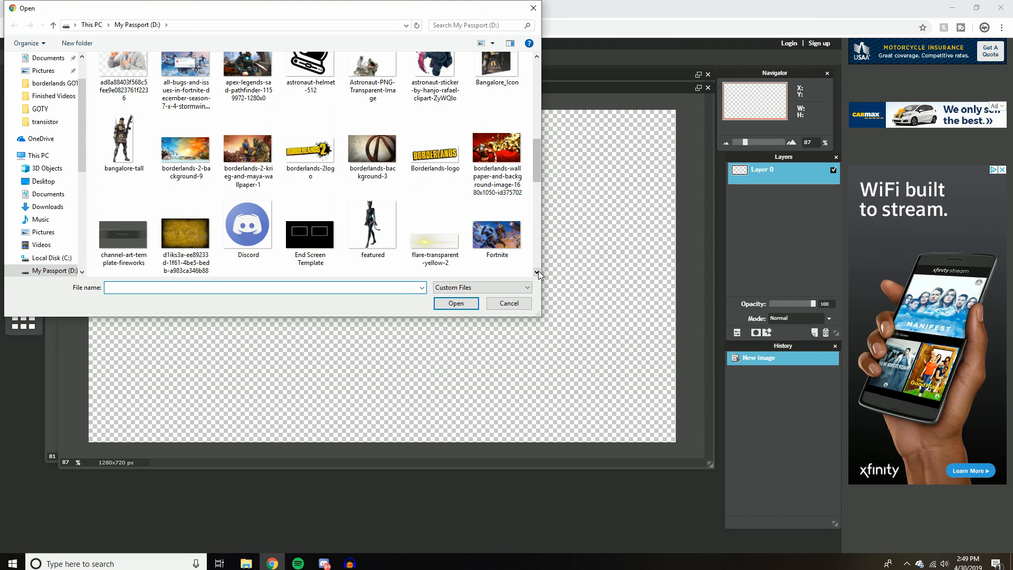
scroll("down", 3)
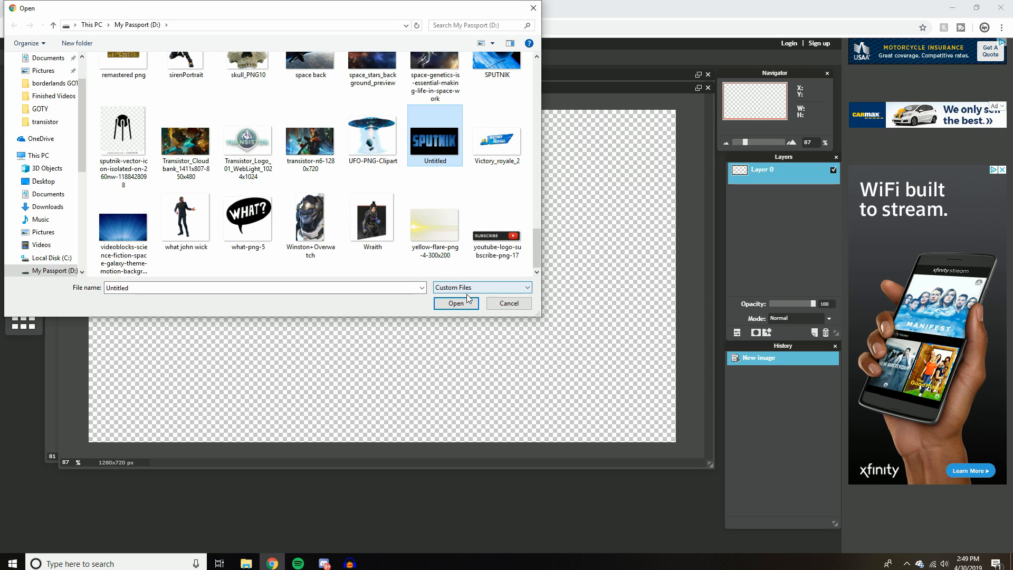
left_click(456, 303)
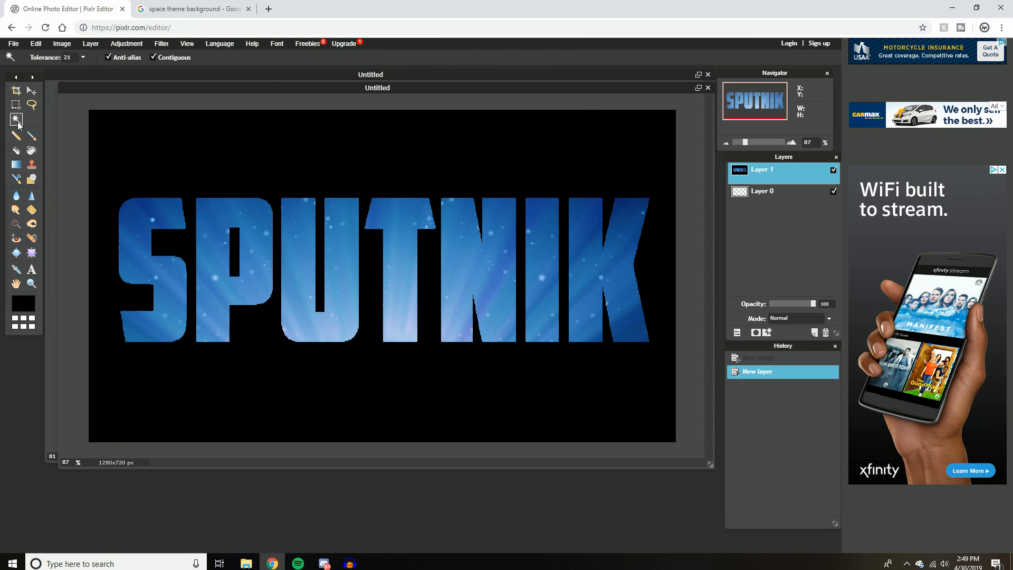
Step: Select and delete the black background to transparency, then deselect the letters
left_click(259, 298)
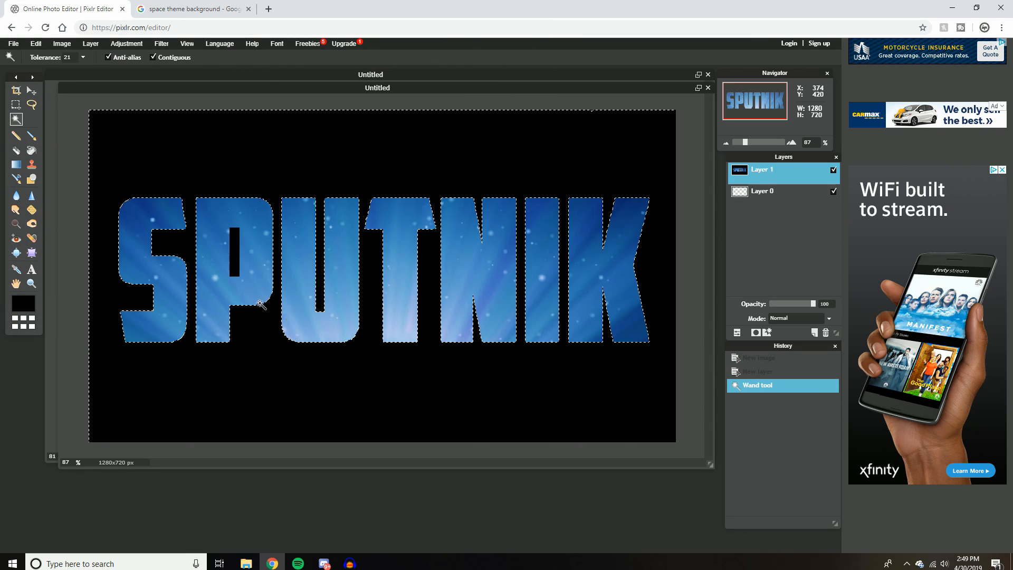
left_click(395, 325)
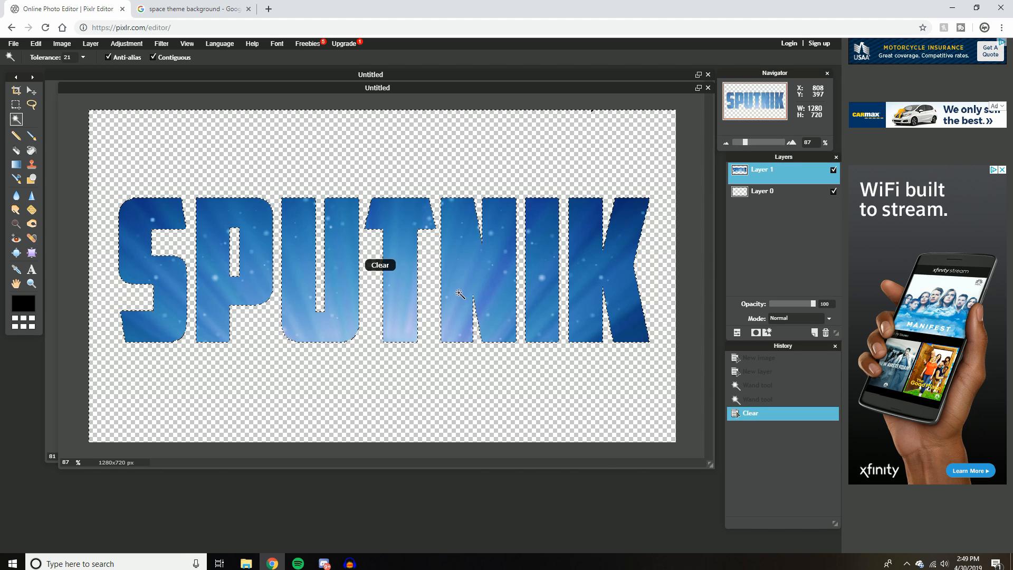
right_click(205, 232)
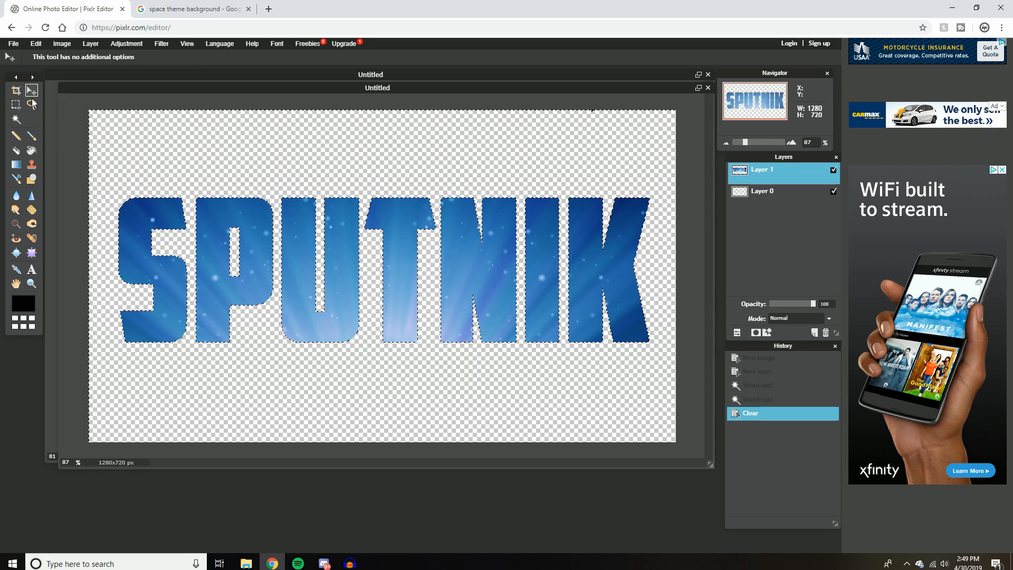
right_click(135, 213)
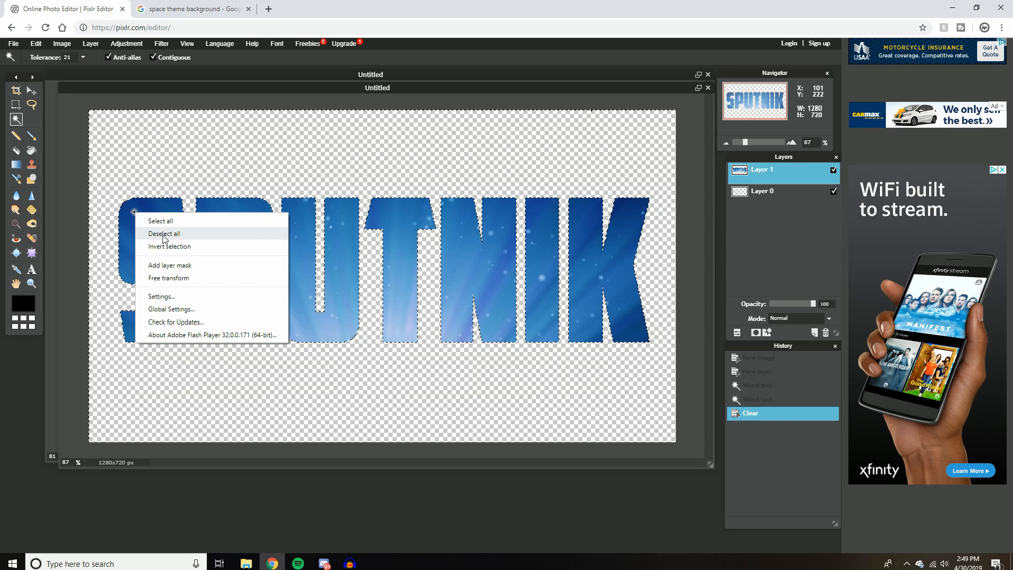
left_click(163, 233)
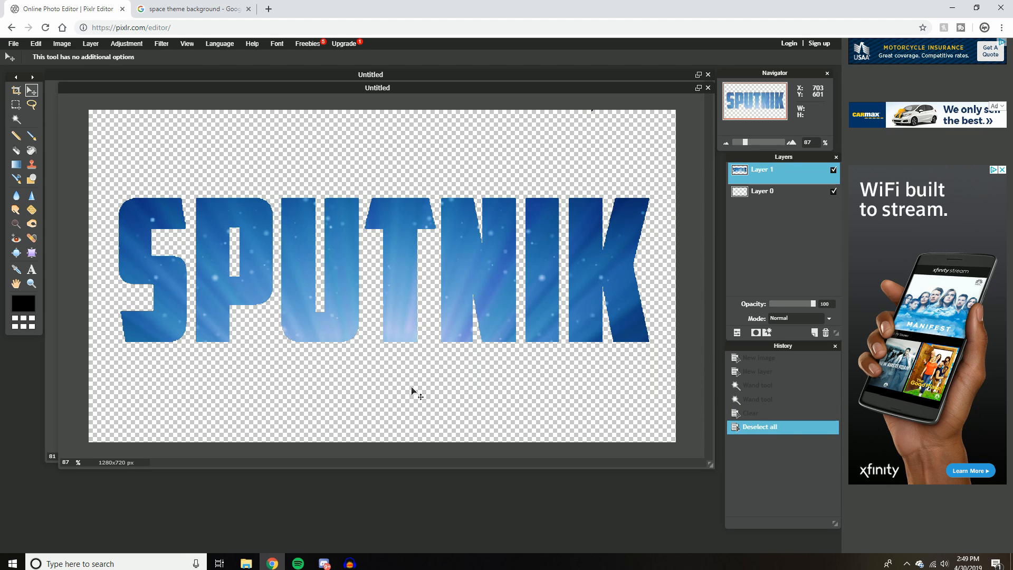
Step: Drag the starry SPUTNIK lettering to the centre of the transparent canvas
left_click_drag(413, 271, 497, 349)
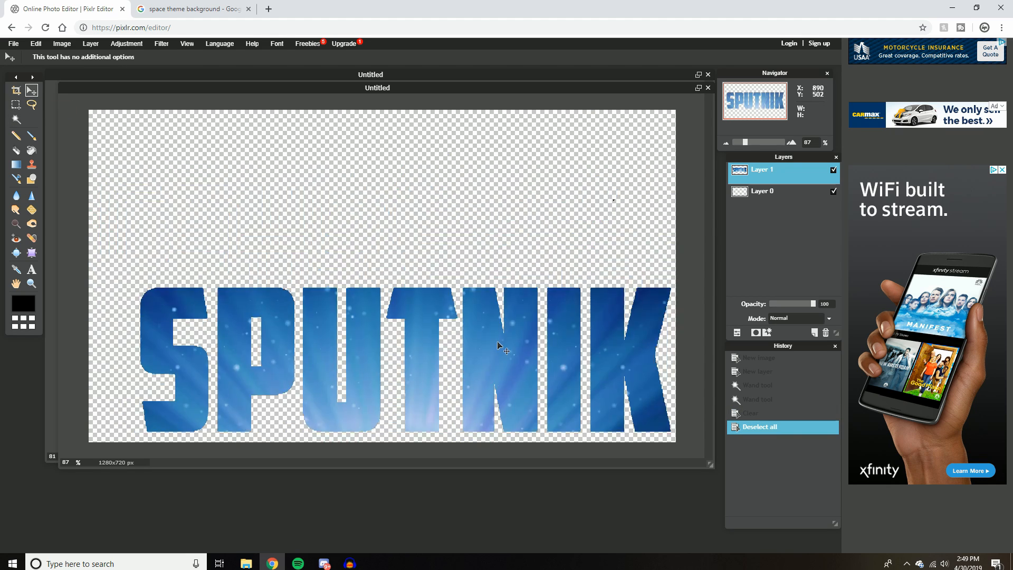
left_click_drag(496, 347, 479, 244)
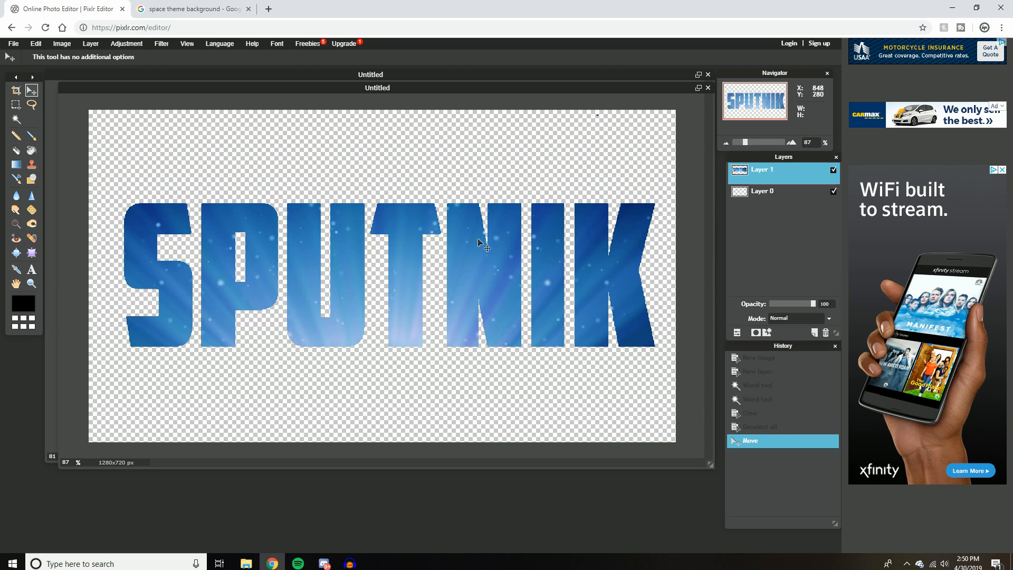
left_click_drag(479, 243, 499, 274)
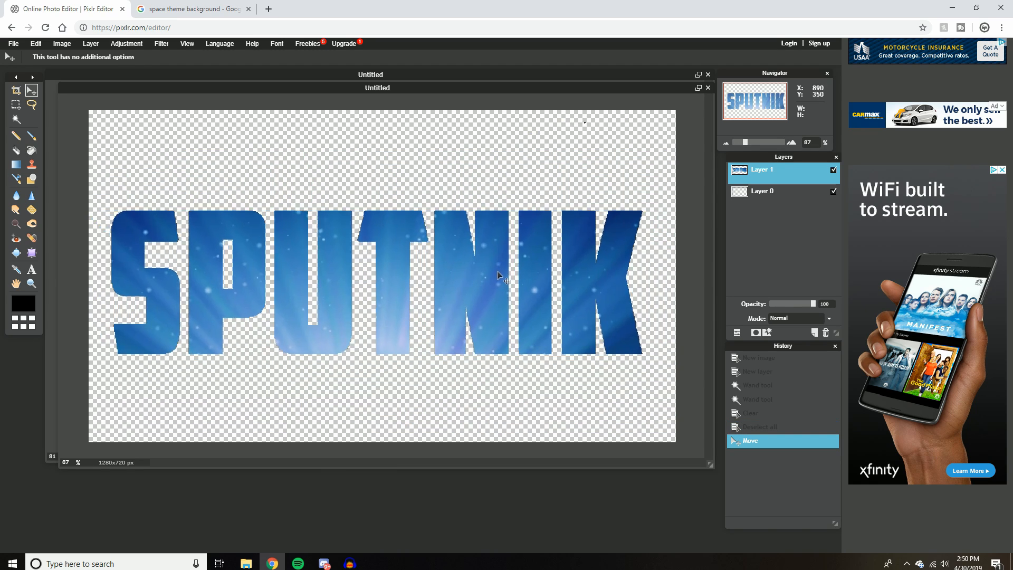
left_click_drag(500, 274, 504, 265)
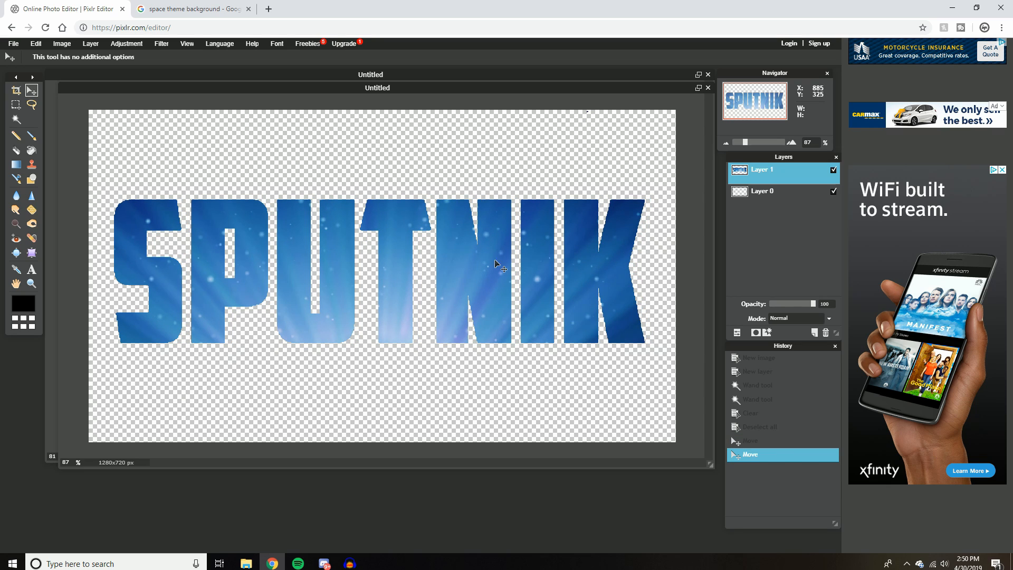
mouse_move(590, 288)
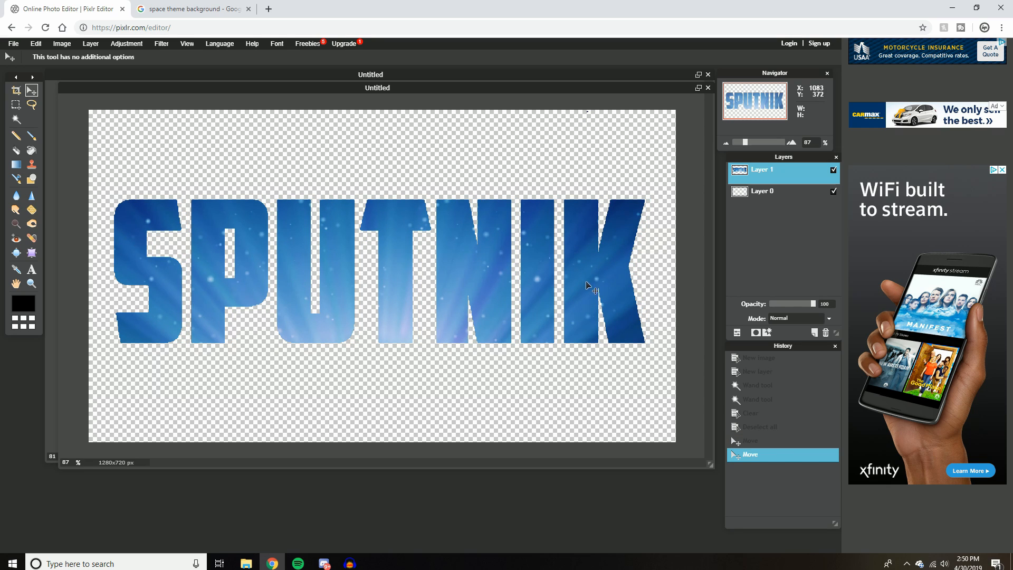
left_click_drag(587, 284, 575, 287)
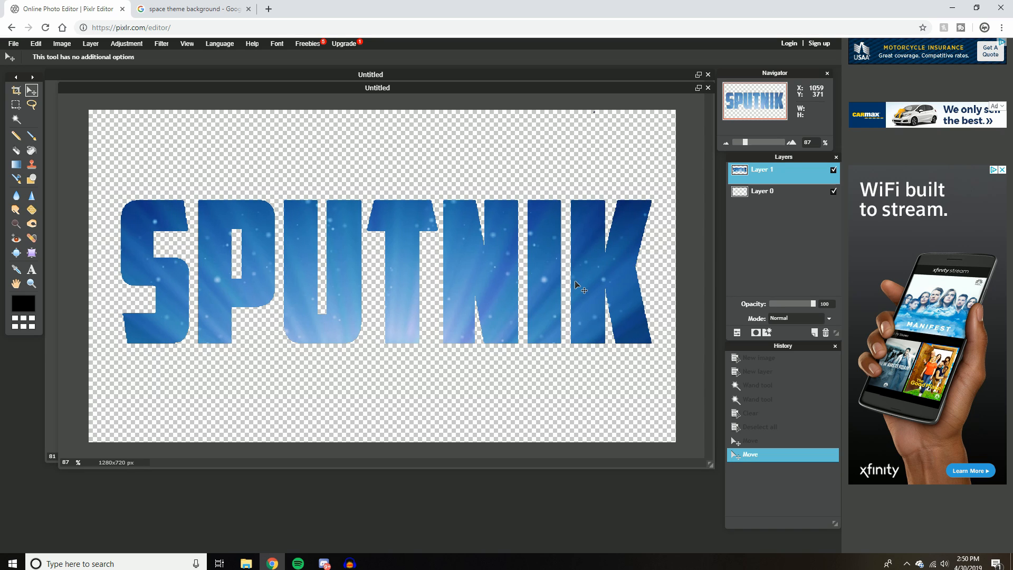